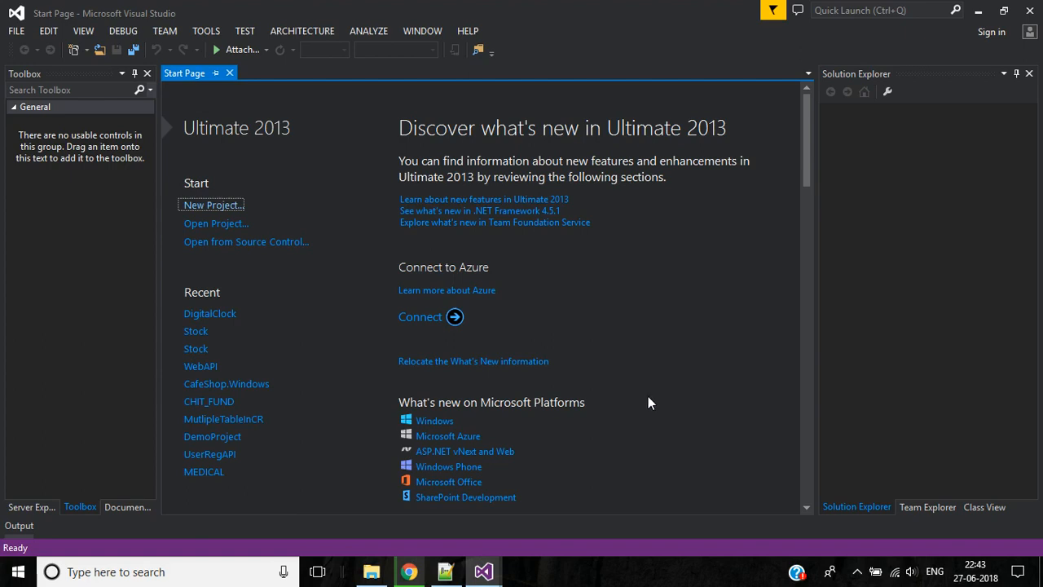
{"action": "mouse_move", "coordinate": [704, 326]}
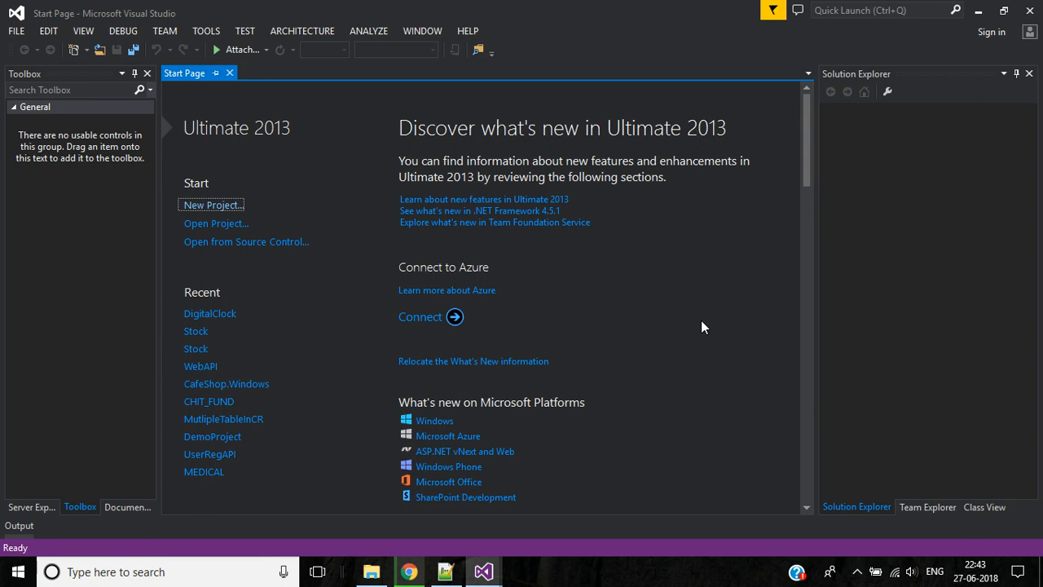
{"action": "mouse_move", "coordinate": [743, 339]}
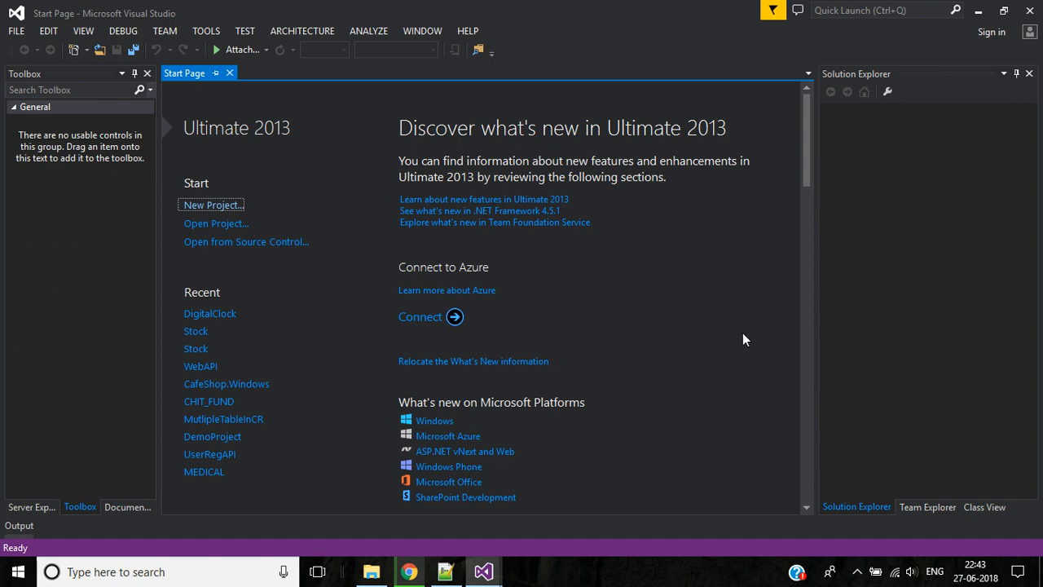
Step: Create a new Visual C# Windows Forms Application project named Barcode
{"action": "left_click", "coordinate": [212, 205]}
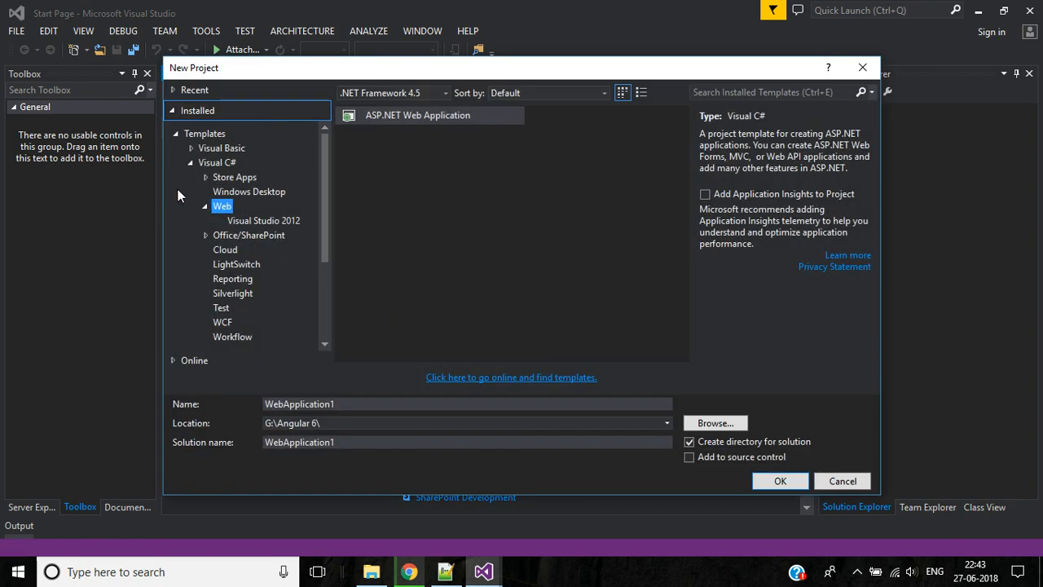
{"action": "left_click", "coordinate": [248, 191]}
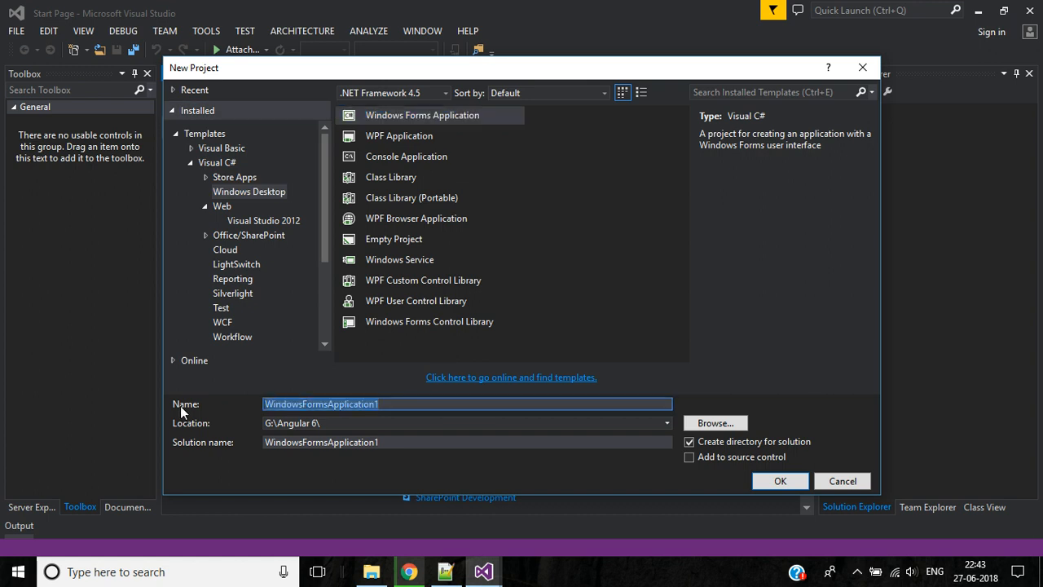
{"action": "type", "text": "Barcode"}
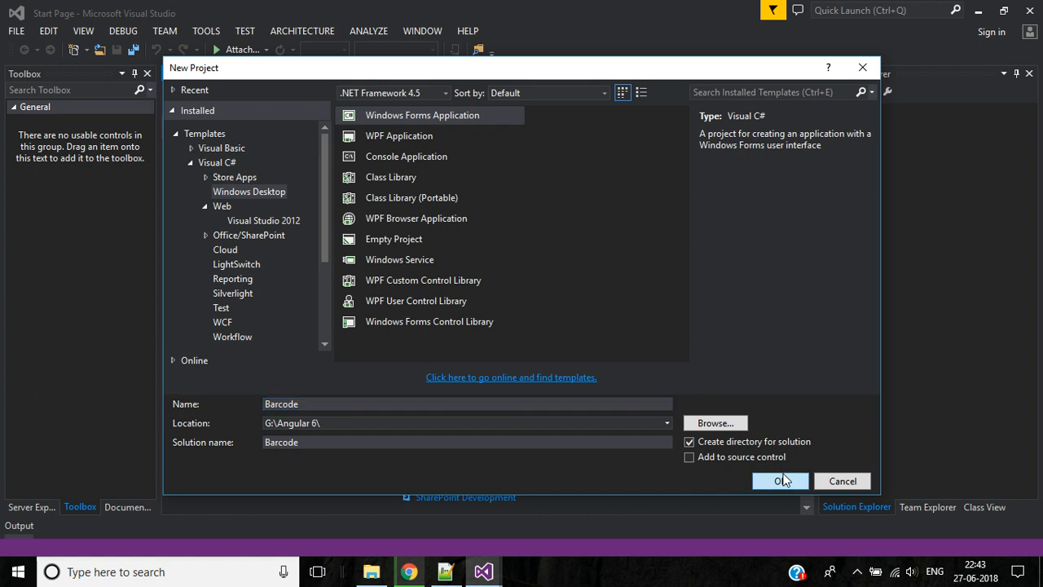
{"action": "left_click", "coordinate": [779, 481]}
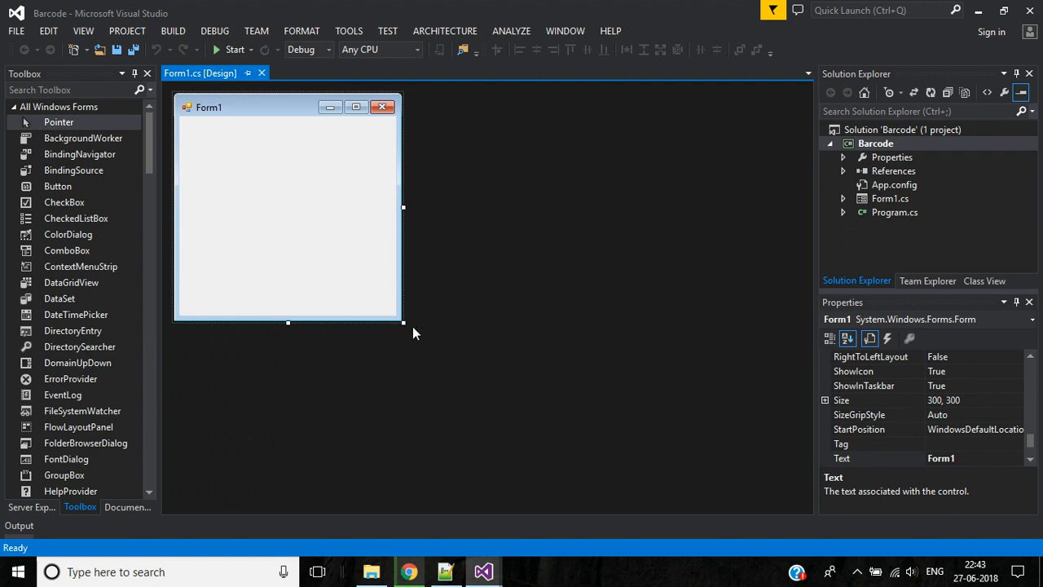
Step: Enlarge Form1 and search the Toolbox for PictureBox
{"action": "left_click_drag", "start_coordinate": [404, 323], "coordinate": [762, 457]}
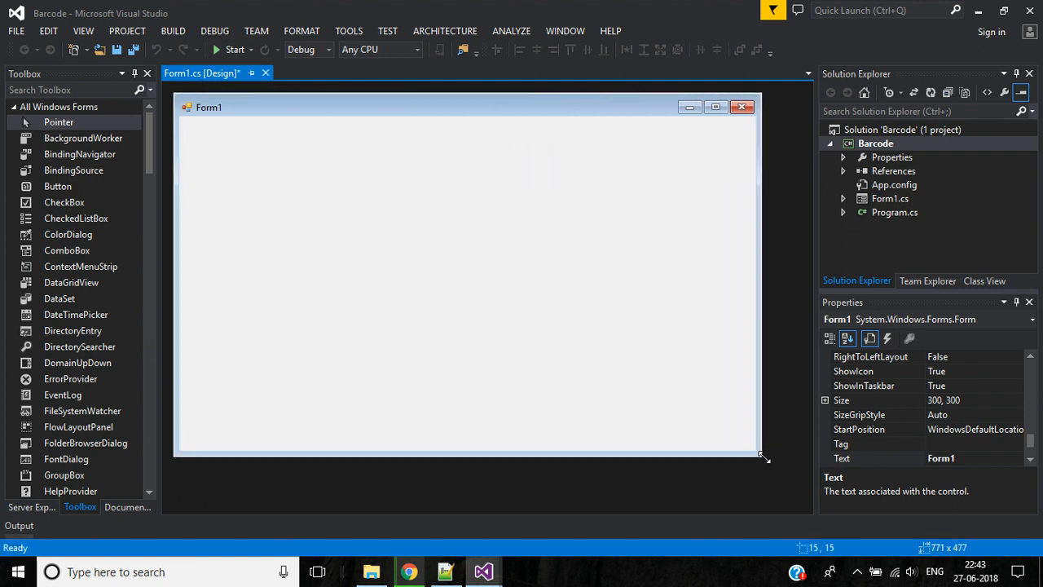
{"action": "left_click_drag", "start_coordinate": [764, 453], "coordinate": [764, 457]}
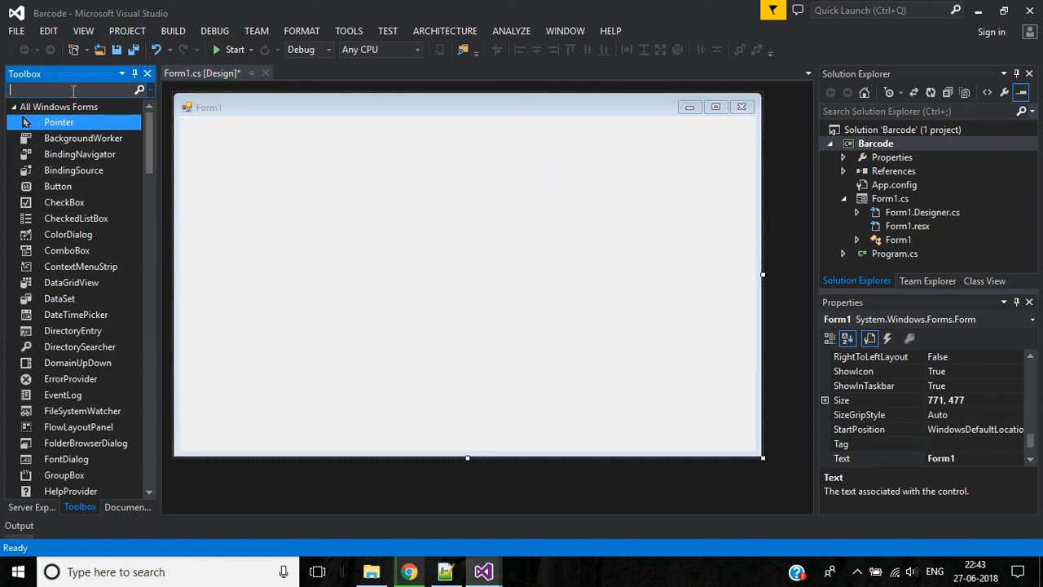
{"action": "type", "text": "pc"}
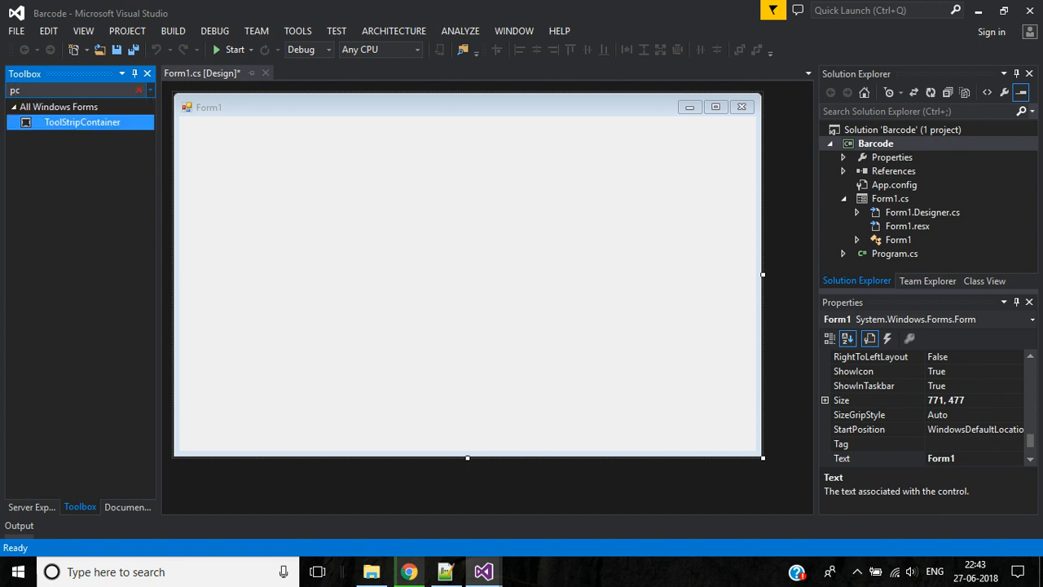
{"action": "type", "text": "pic"}
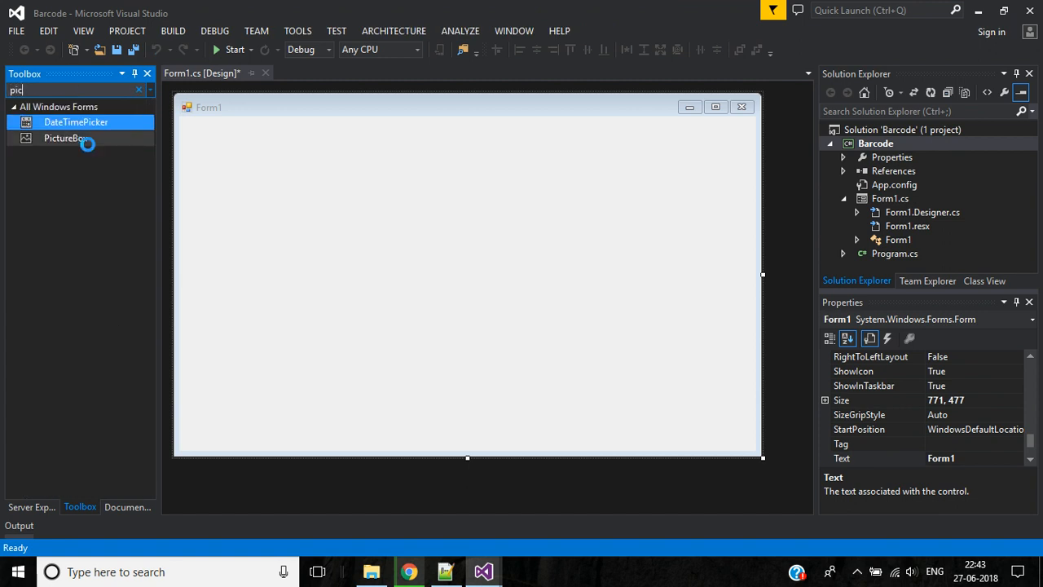
Step: Place a PictureBox on the form and stretch it across the upper area
{"action": "left_click_drag", "start_coordinate": [65, 137], "coordinate": [226, 145]}
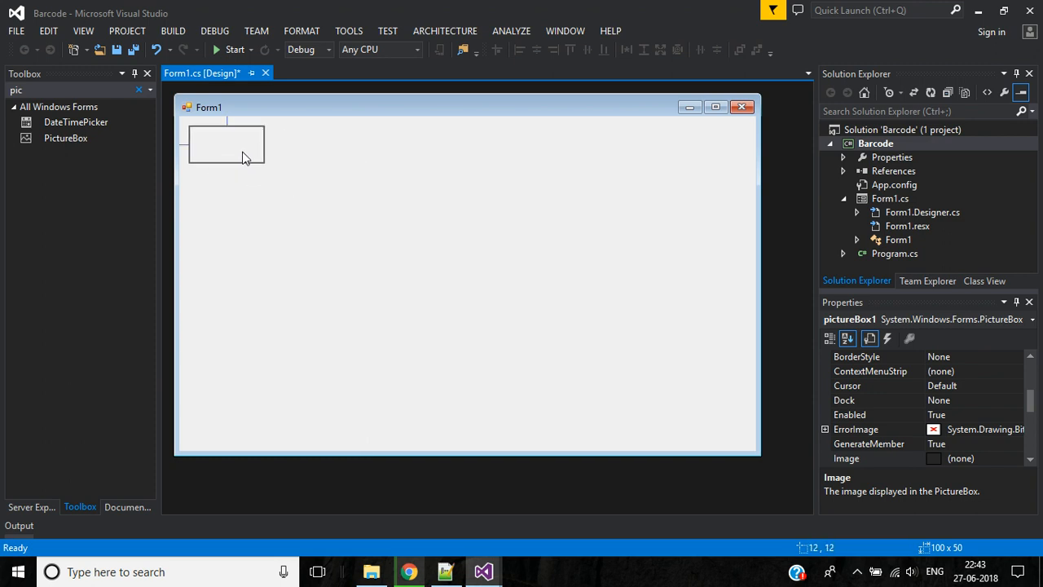
{"action": "left_click_drag", "start_coordinate": [263, 166], "coordinate": [482, 264]}
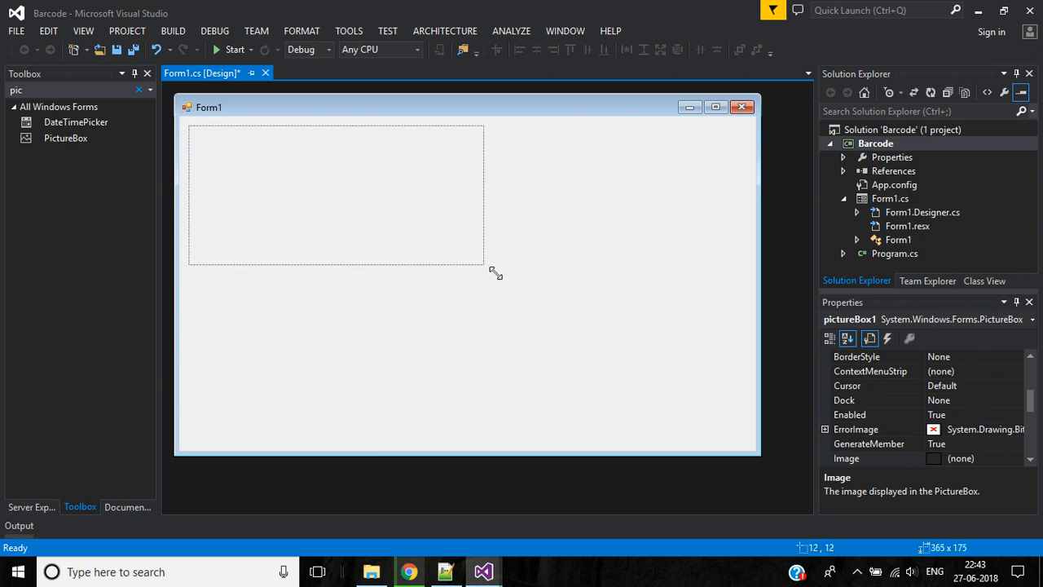
{"action": "left_click_drag", "start_coordinate": [482, 264], "coordinate": [668, 313]}
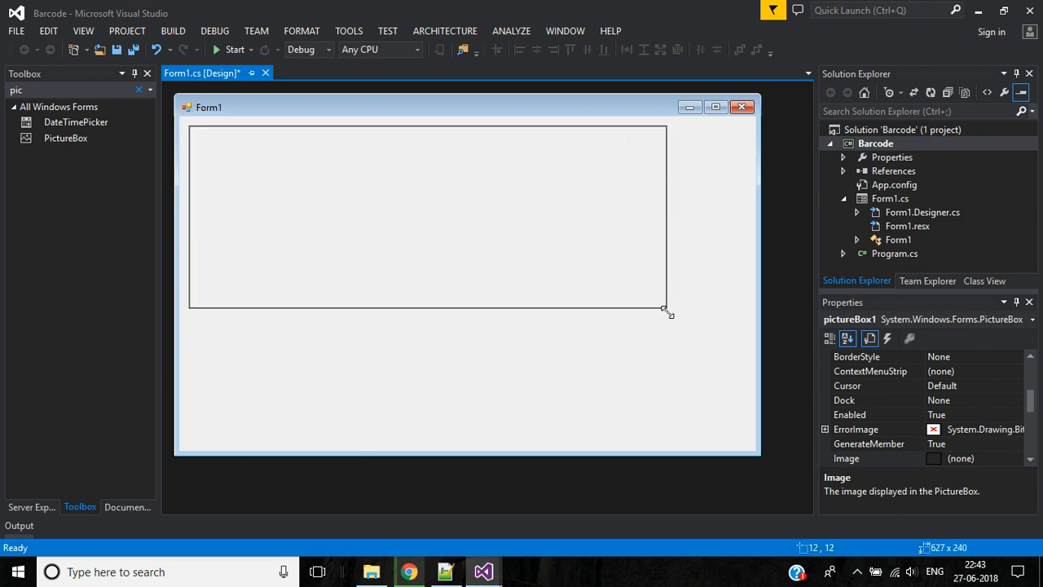
{"action": "left_click_drag", "start_coordinate": [668, 313], "coordinate": [632, 307]}
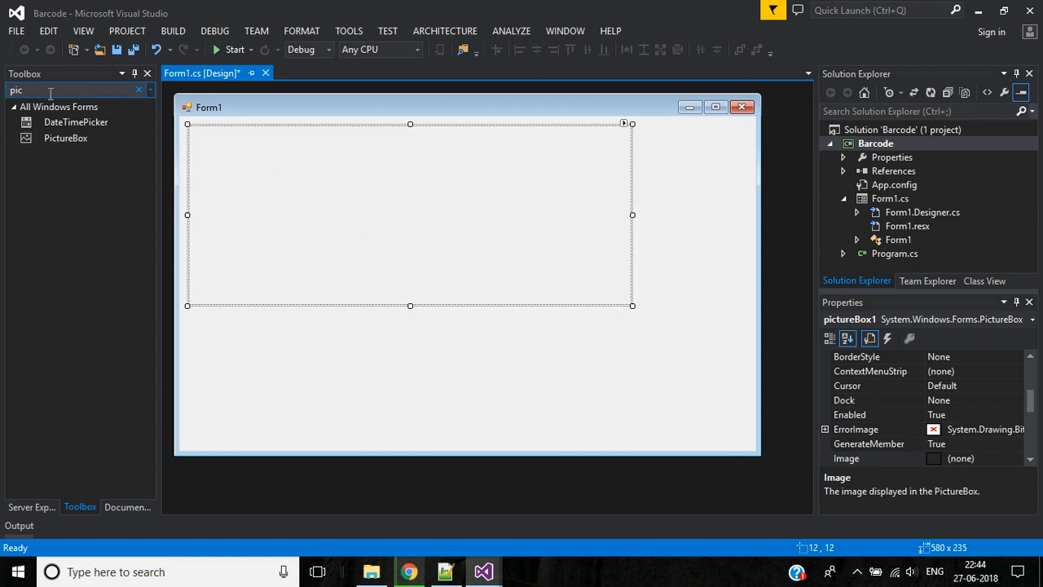
Step: Add labels and text boxes in two rows below the picture box, widening the first text box
{"action": "type", "text": "lab"}
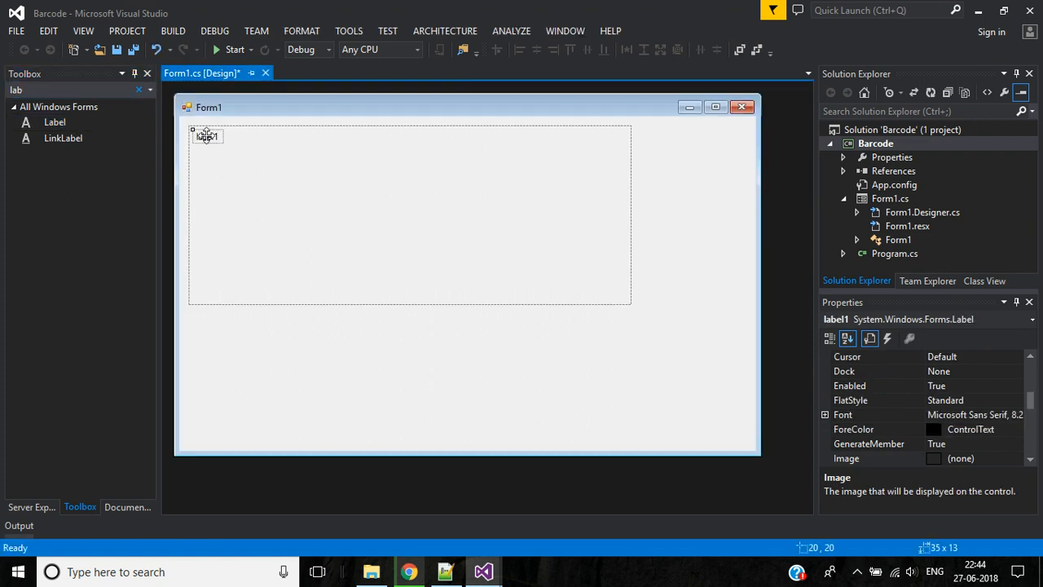
{"action": "left_click_drag", "start_coordinate": [206, 135], "coordinate": [231, 335]}
{"action": "type", "text": "text"}
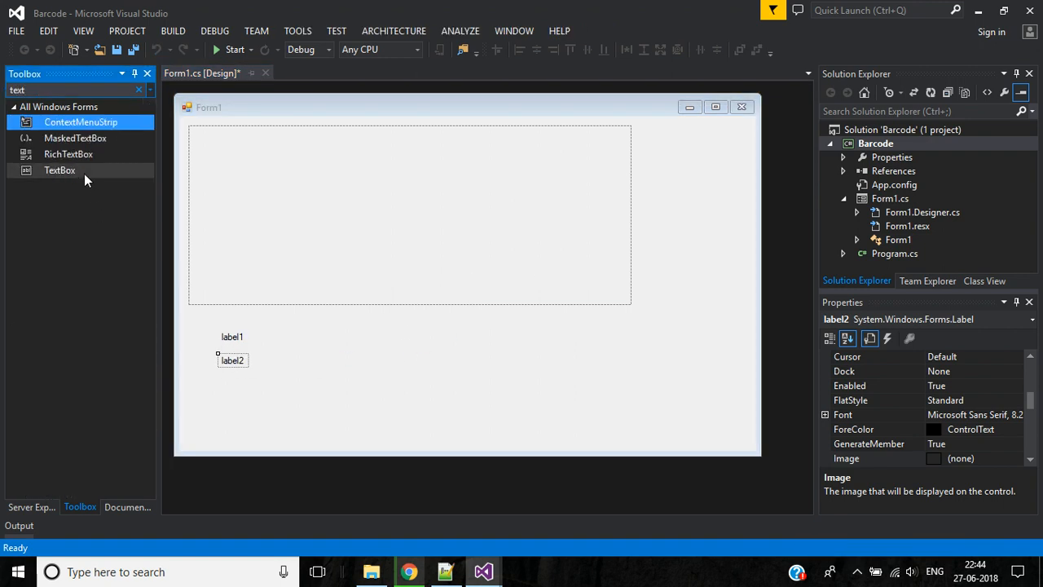
{"action": "left_click_drag", "start_coordinate": [58, 170], "coordinate": [312, 336]}
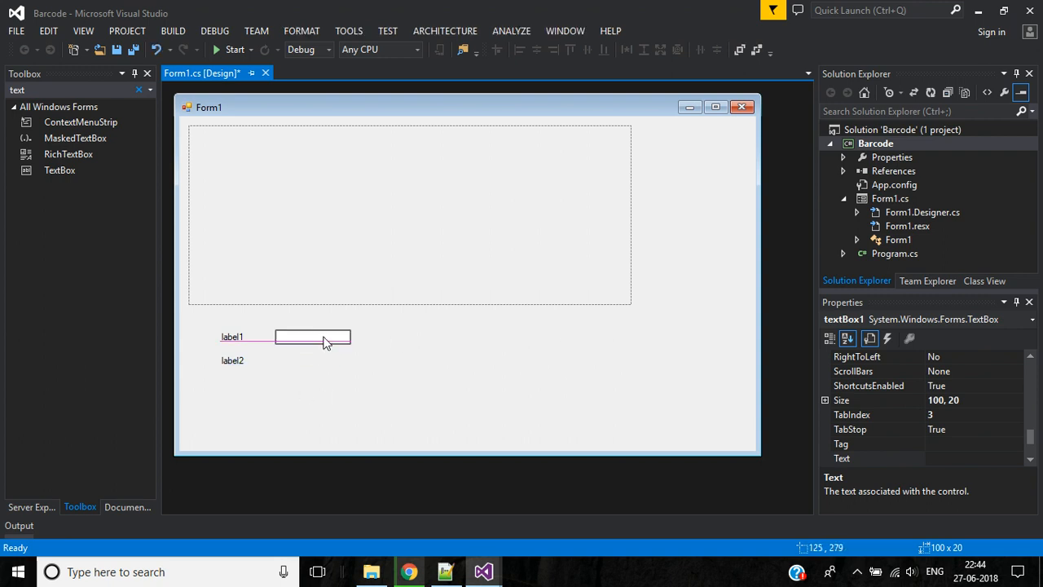
{"action": "left_click_drag", "start_coordinate": [352, 337], "coordinate": [424, 337]}
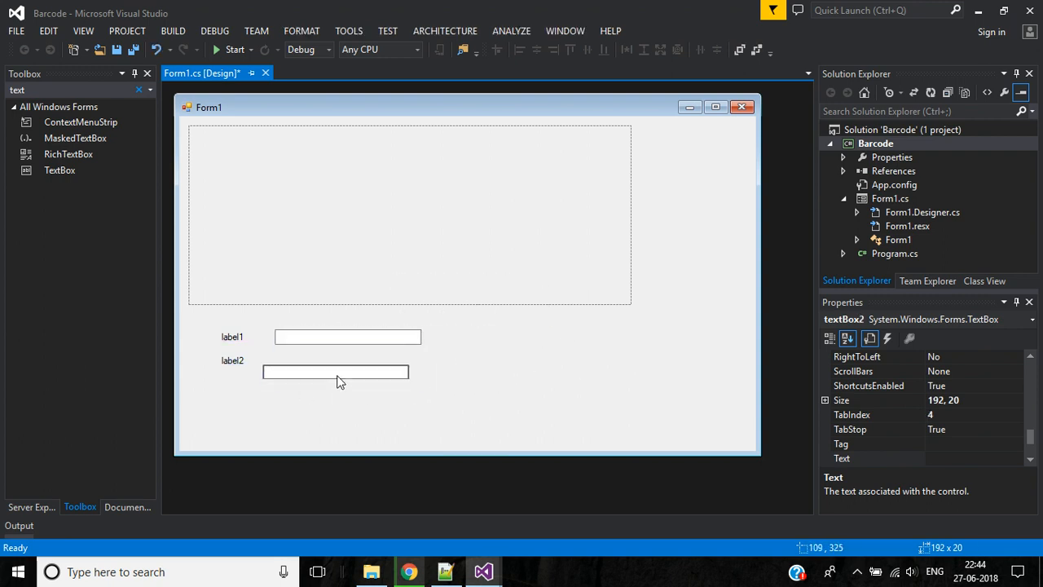
{"action": "left_click", "coordinate": [336, 372]}
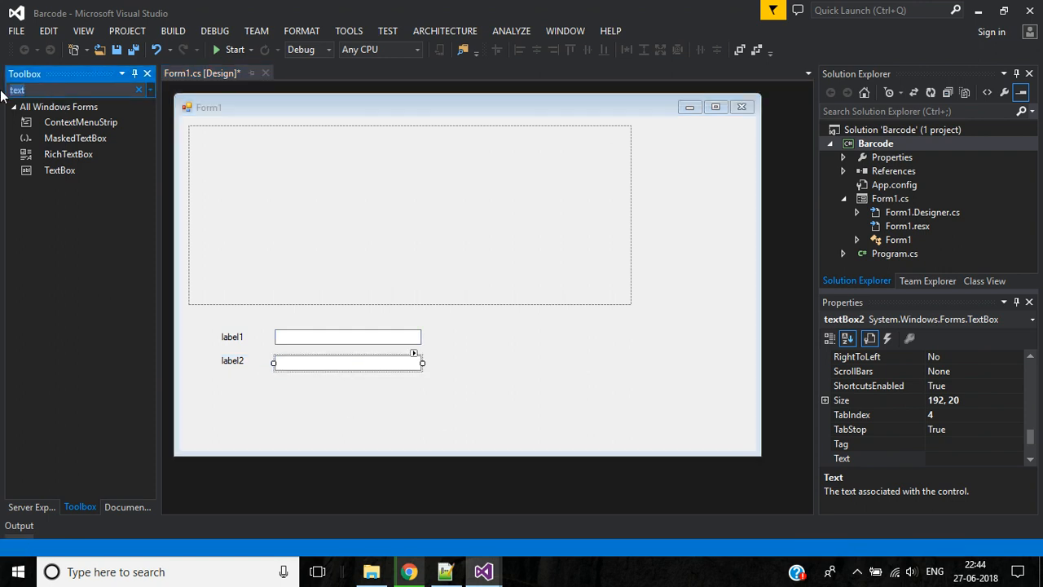
Step: Add two buttons stacked beside the text boxes and select label1 for editing
{"action": "type", "text": "bu"}
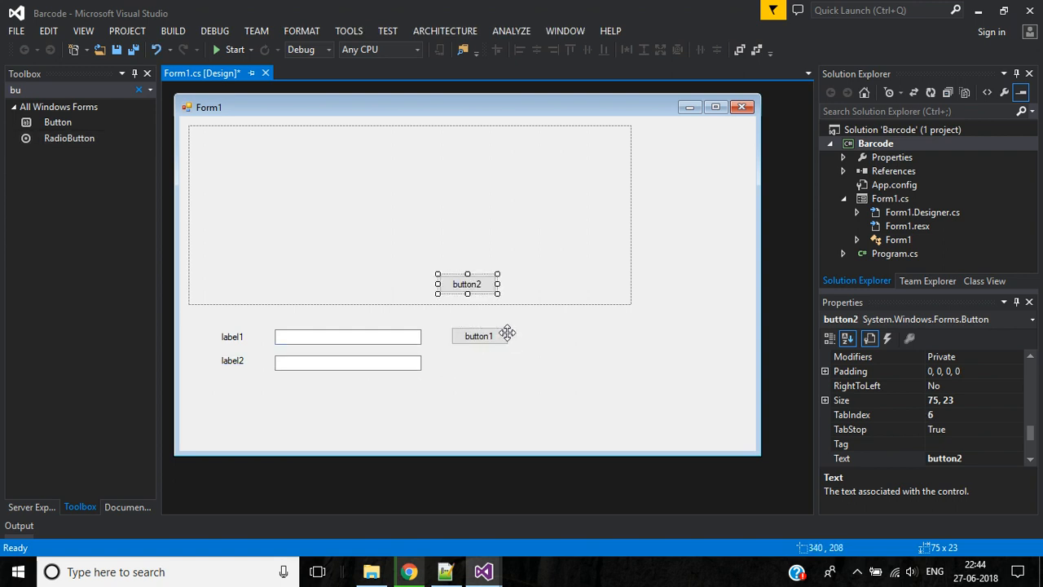
{"action": "left_click_drag", "start_coordinate": [466, 284], "coordinate": [479, 365]}
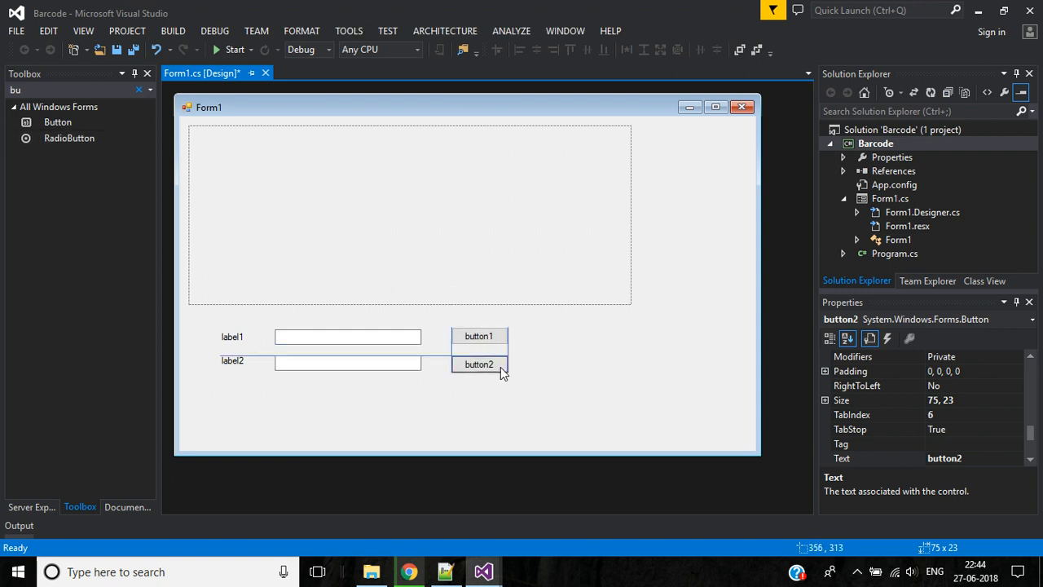
{"action": "left_click", "coordinate": [231, 335]}
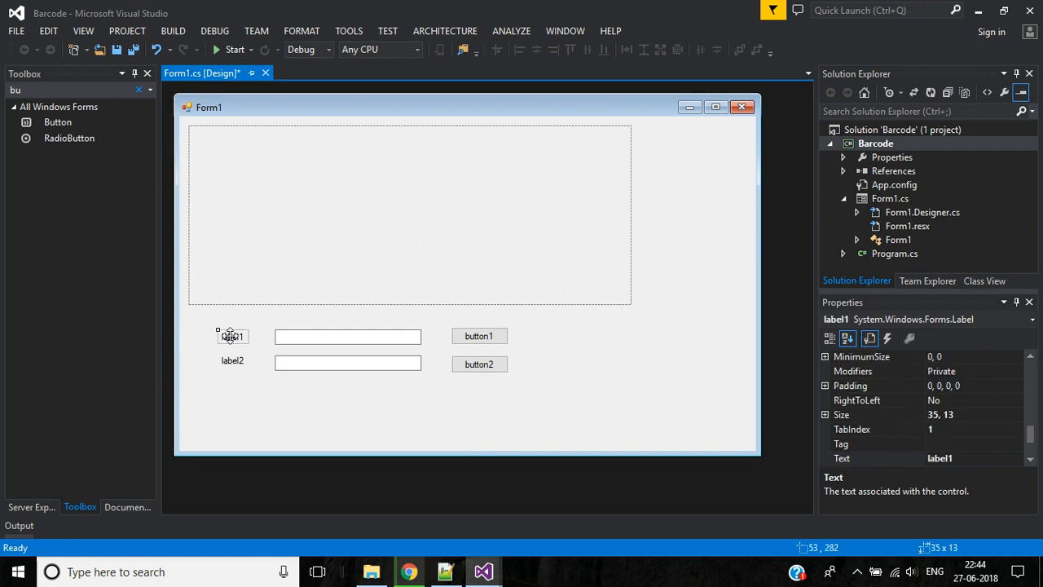
{"action": "mouse_move", "coordinate": [1001, 448]}
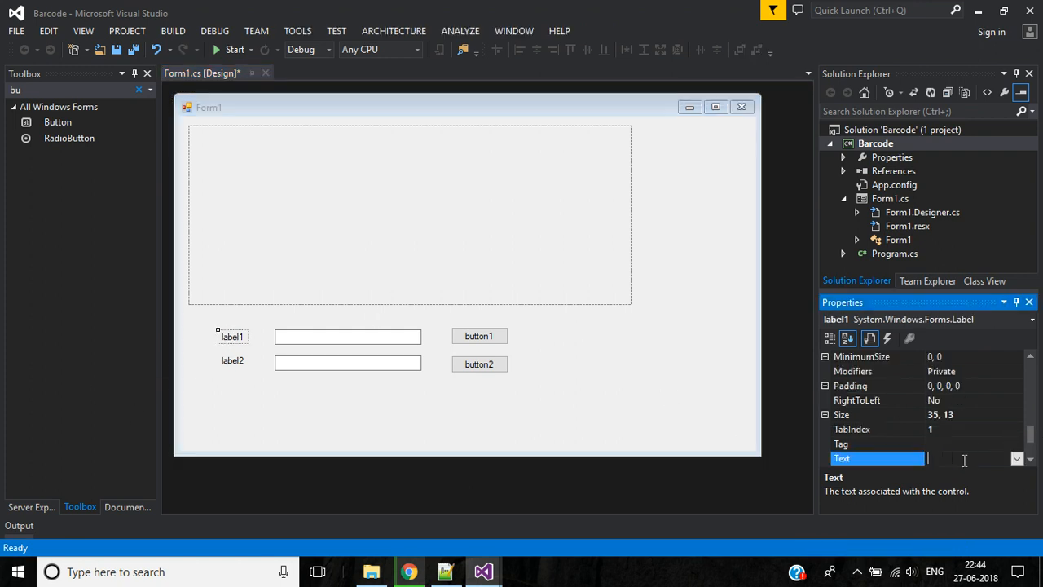
Step: Set label1's text to Barcode and label2's text to Qrcode
{"action": "type", "text": "Barcode"}
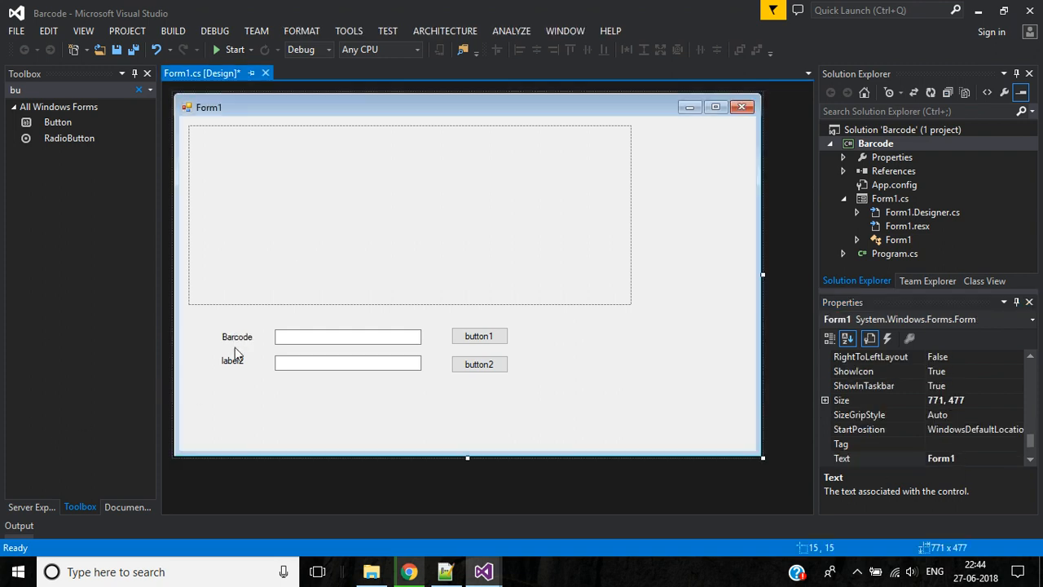
{"action": "left_click", "coordinate": [232, 361]}
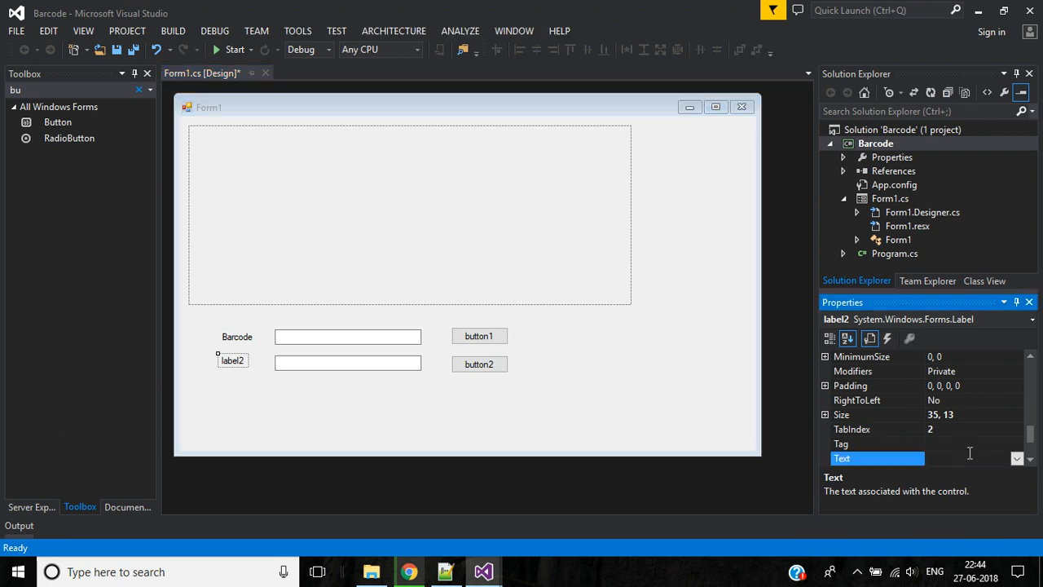
{"action": "type", "text": "Qrcode"}
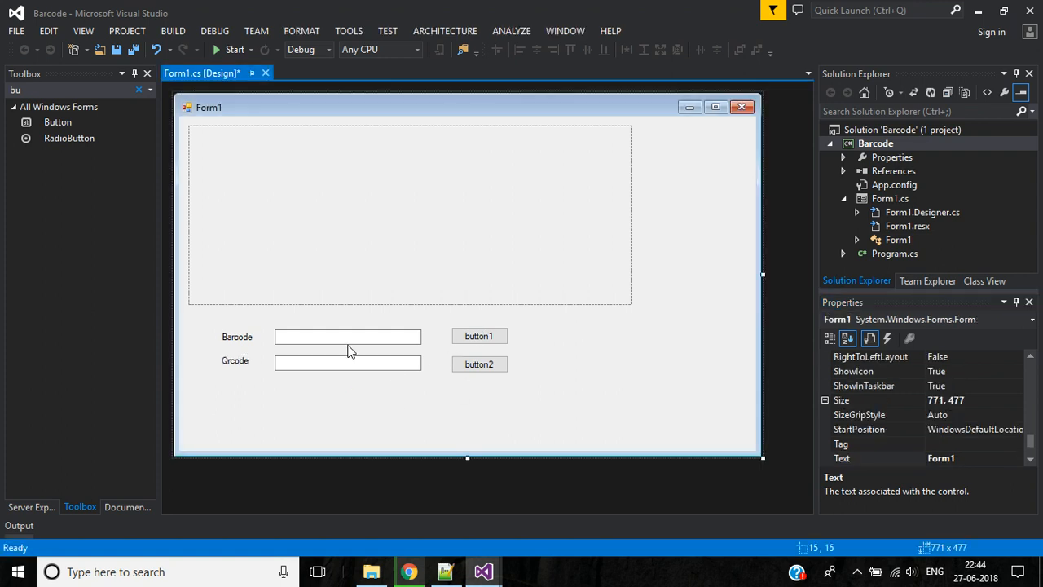
Step: Rename the two text boxes to txtBarcode and txtQrcode
{"action": "left_click", "coordinate": [349, 336]}
{"action": "type", "text": "txtBarcode"}
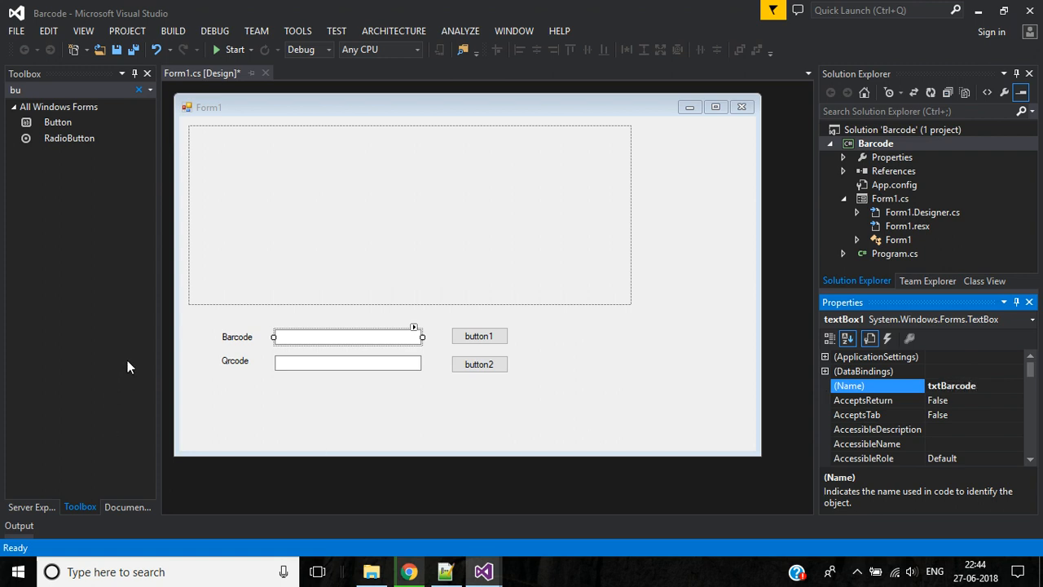
{"action": "left_click", "coordinate": [347, 360]}
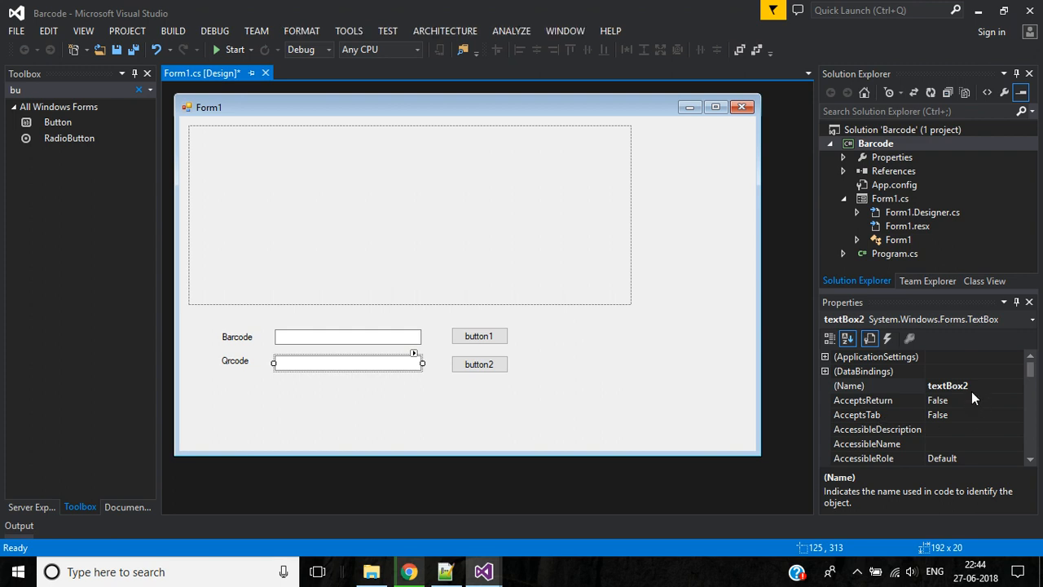
{"action": "type", "text": "txt"}
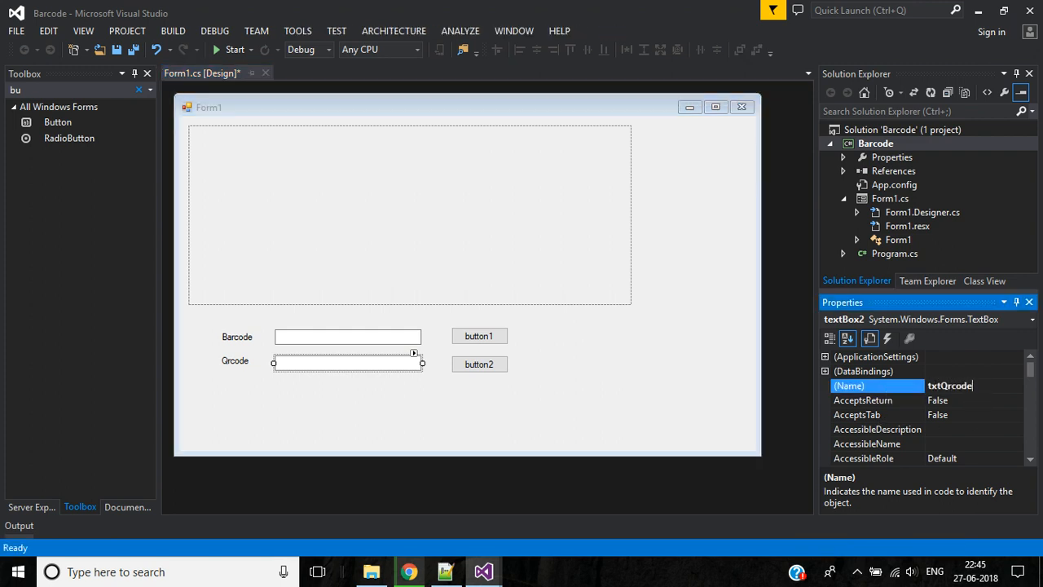
Step: Rename the first button btnBarcode and caption it Barcode
{"action": "left_click", "coordinate": [479, 336]}
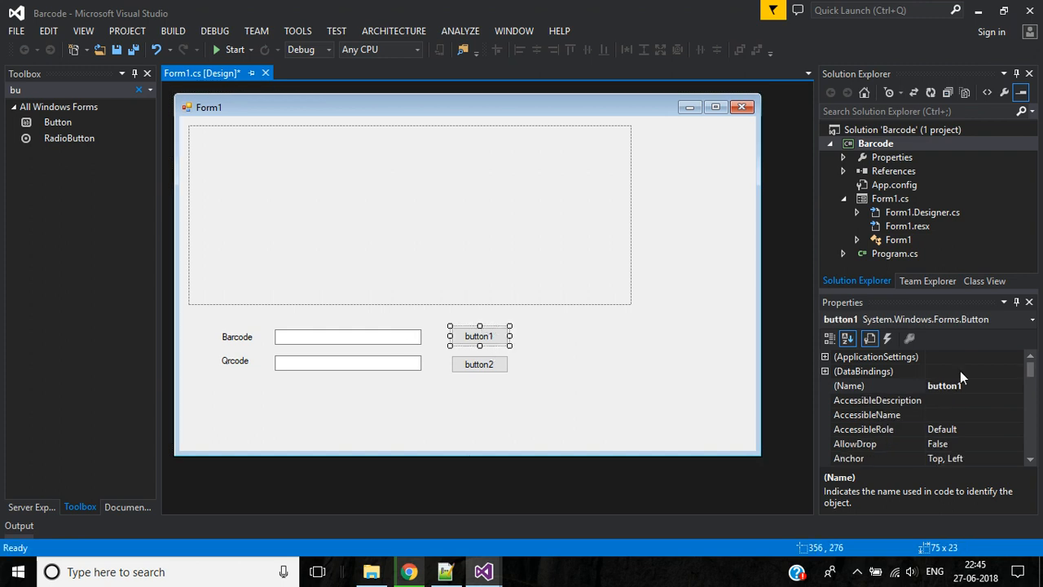
{"action": "left_click", "coordinate": [876, 385]}
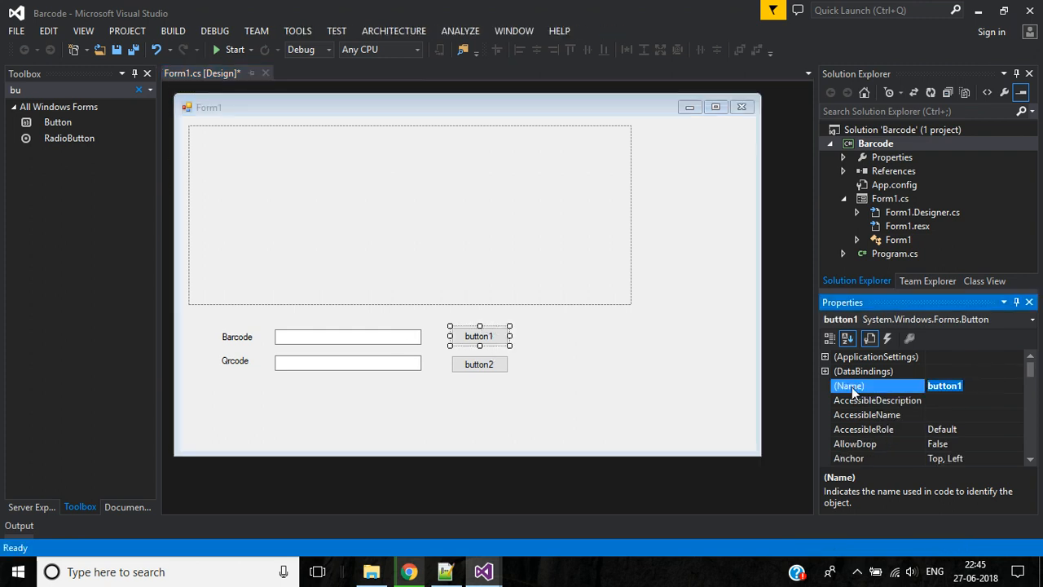
{"action": "type", "text": "btnBarocd"}
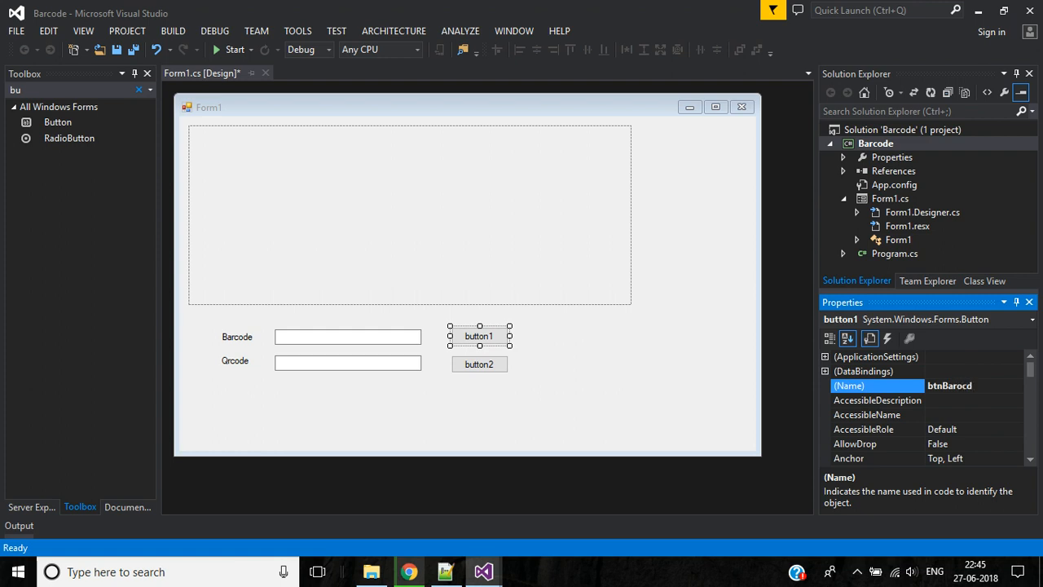
{"action": "key", "text": "BackSpace"}
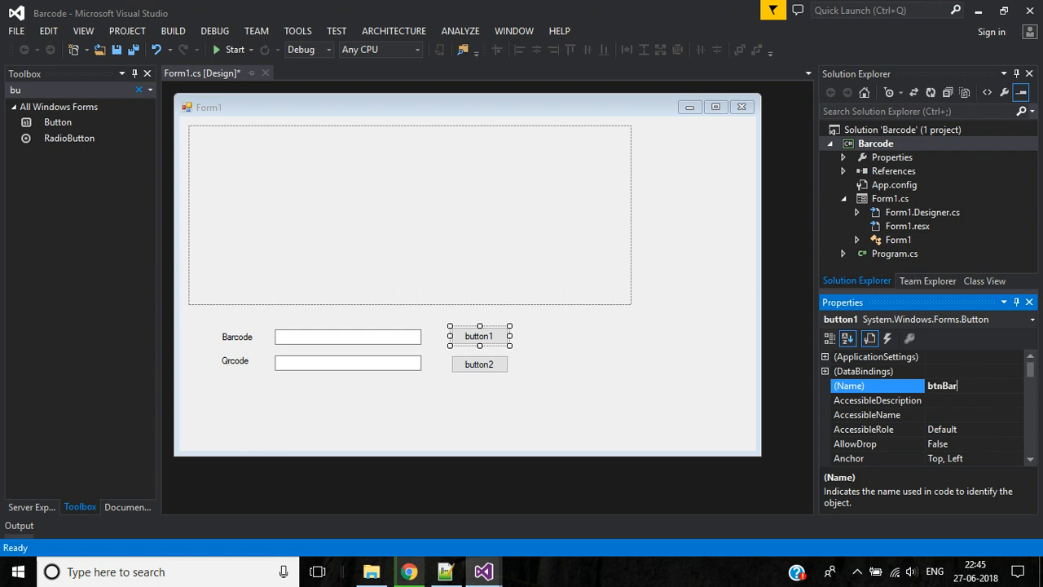
{"action": "type", "text": "code"}
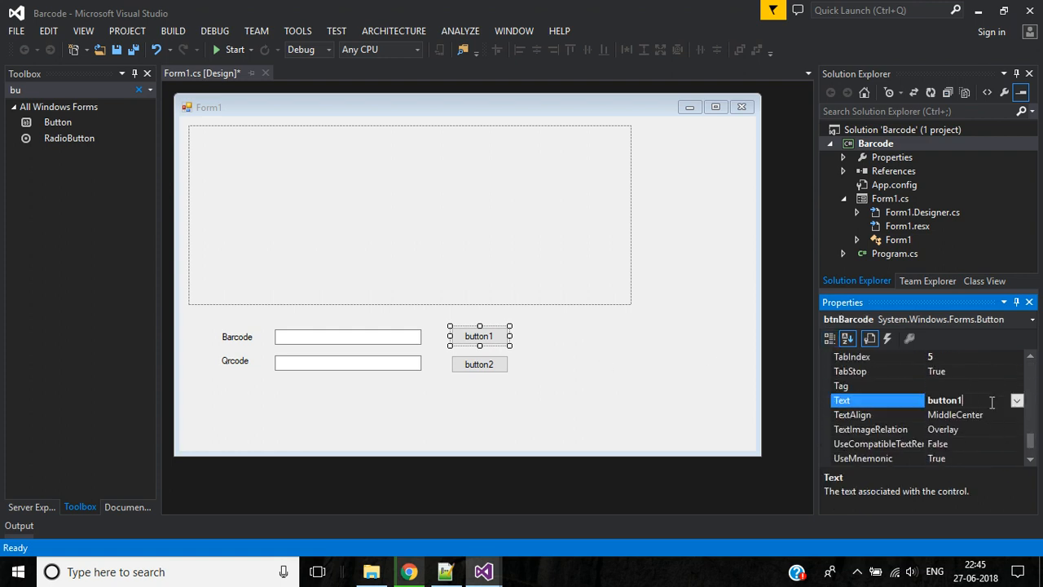
{"action": "type", "text": "Barcode"}
{"action": "left_click", "coordinate": [479, 363]}
{"action": "type", "text": "Qrcode"}
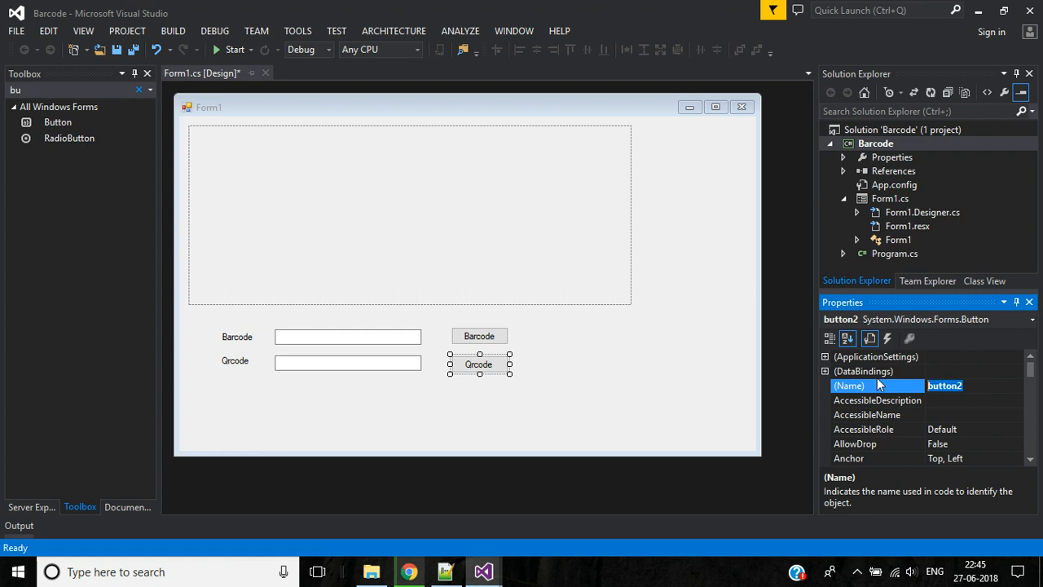
Step: Rename the second button btnQrcode and caption it Qrcode
{"action": "type", "text": "btnQr"}
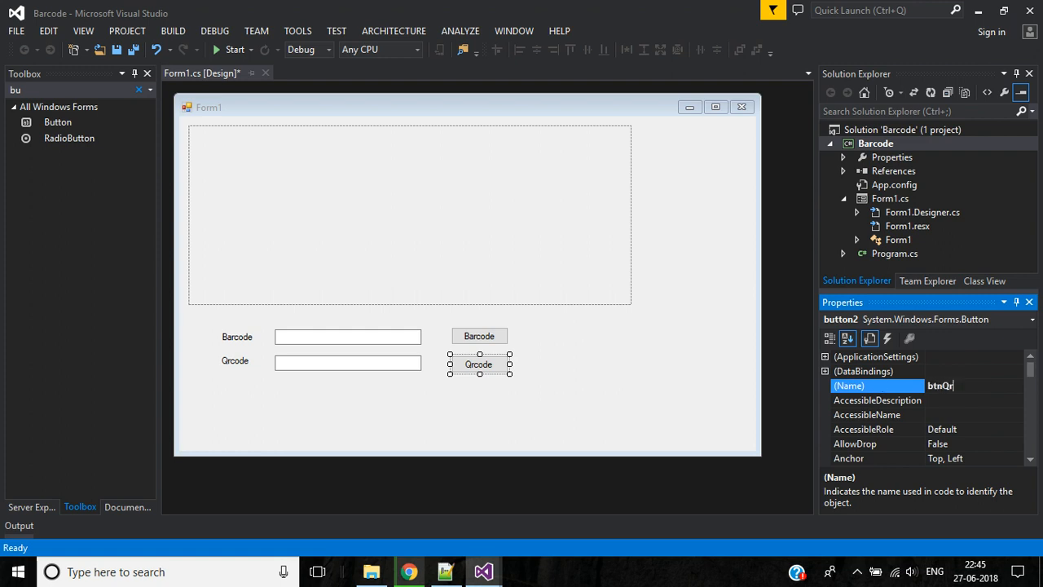
{"action": "type", "text": "code"}
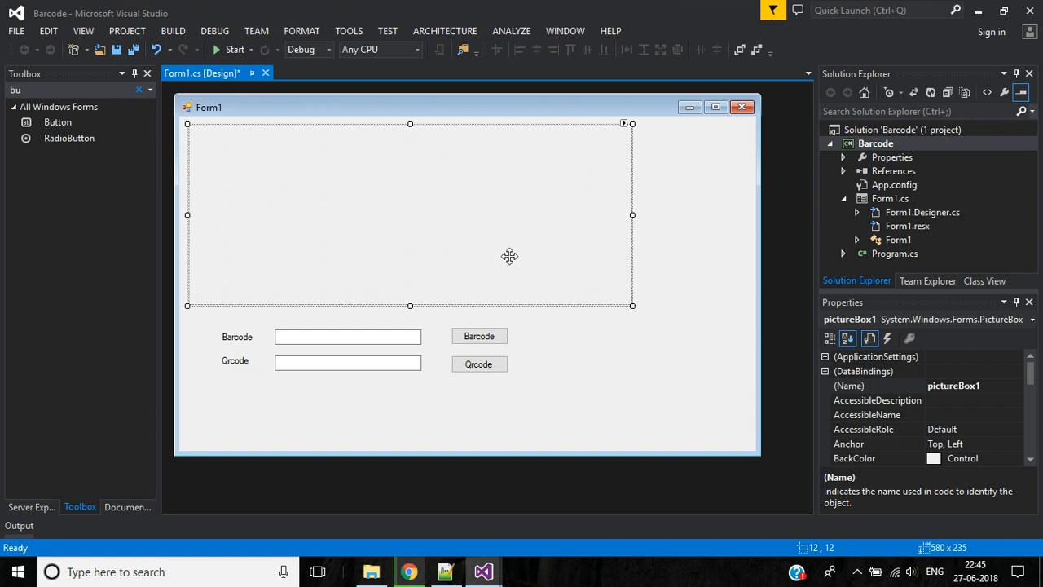
Step: Set the picture box's BorderStyle to FixedSingle
{"action": "left_click", "coordinate": [953, 385]}
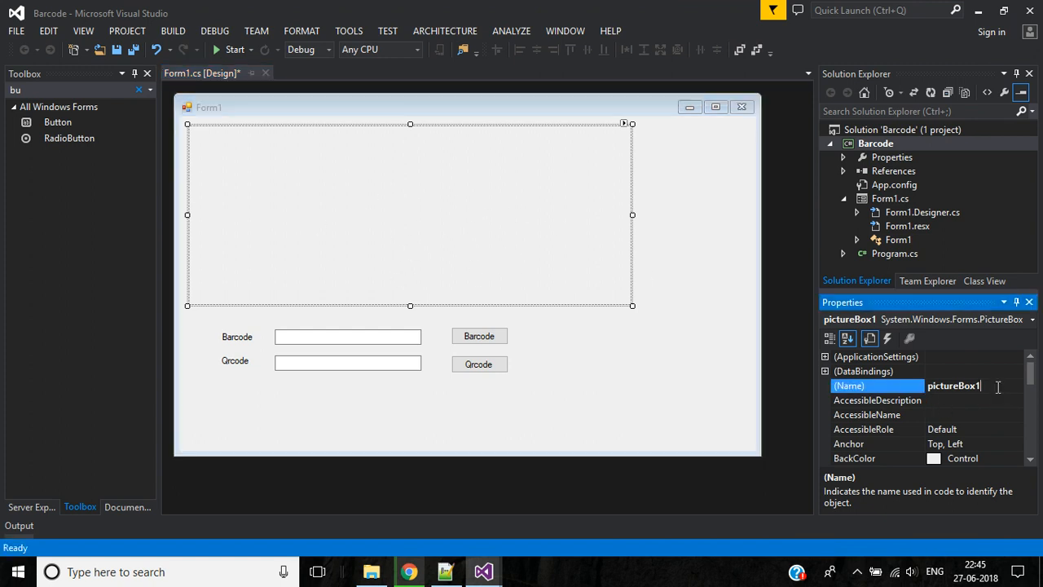
{"action": "scroll", "scroll_direction": "down", "scroll_amount": 3}
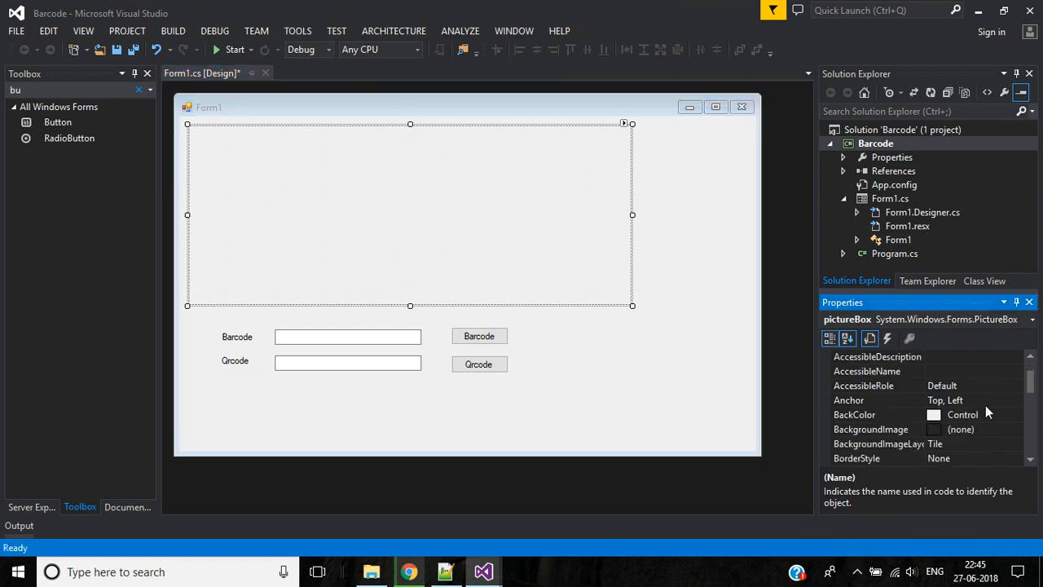
{"action": "left_click", "coordinate": [1017, 415]}
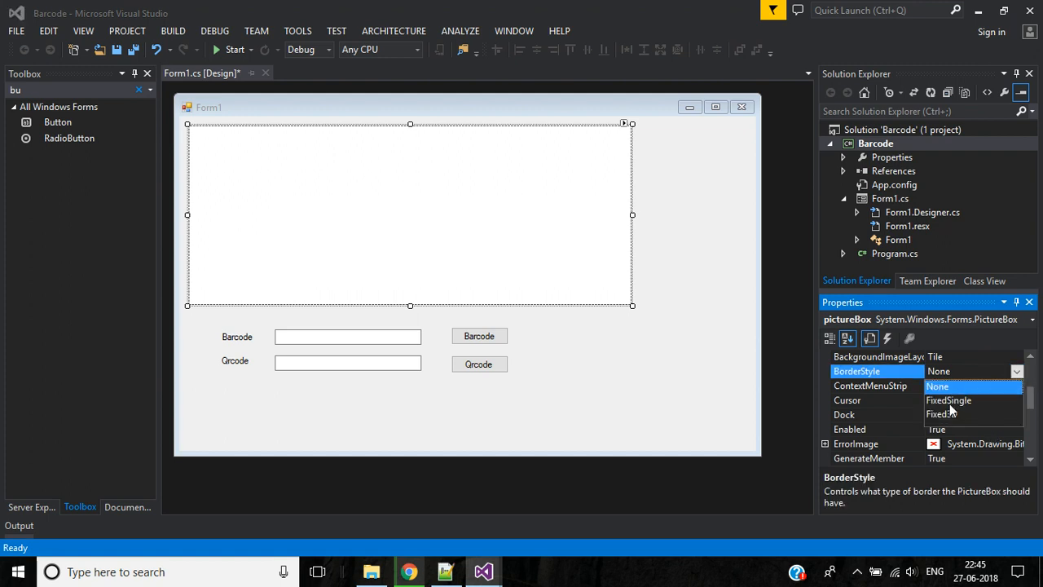
{"action": "left_click", "coordinate": [578, 400]}
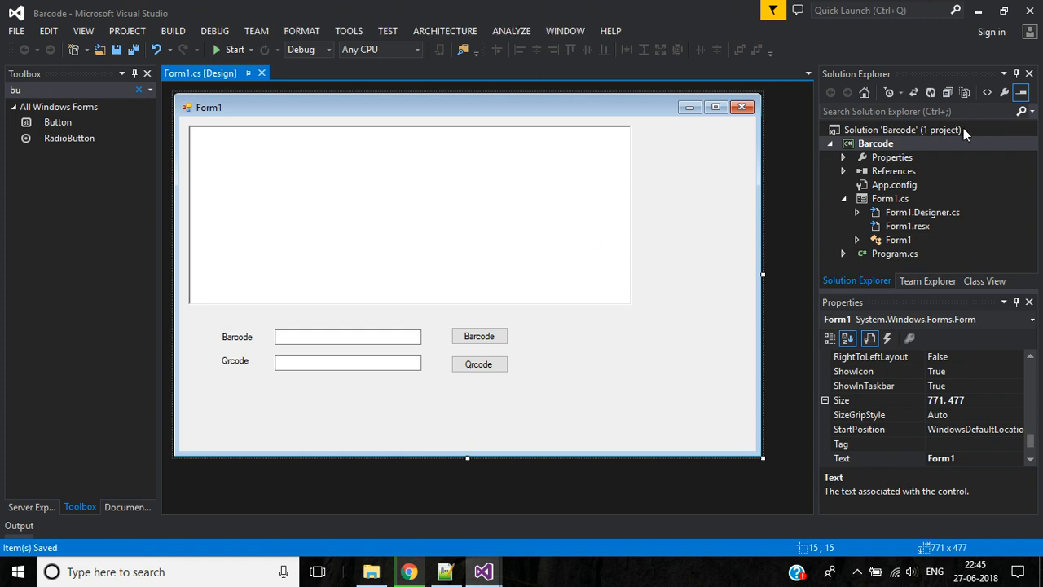
Step: Open Manage NuGet Packages for the Barcode project and search for 'zen b'
{"action": "right_click", "coordinate": [877, 143]}
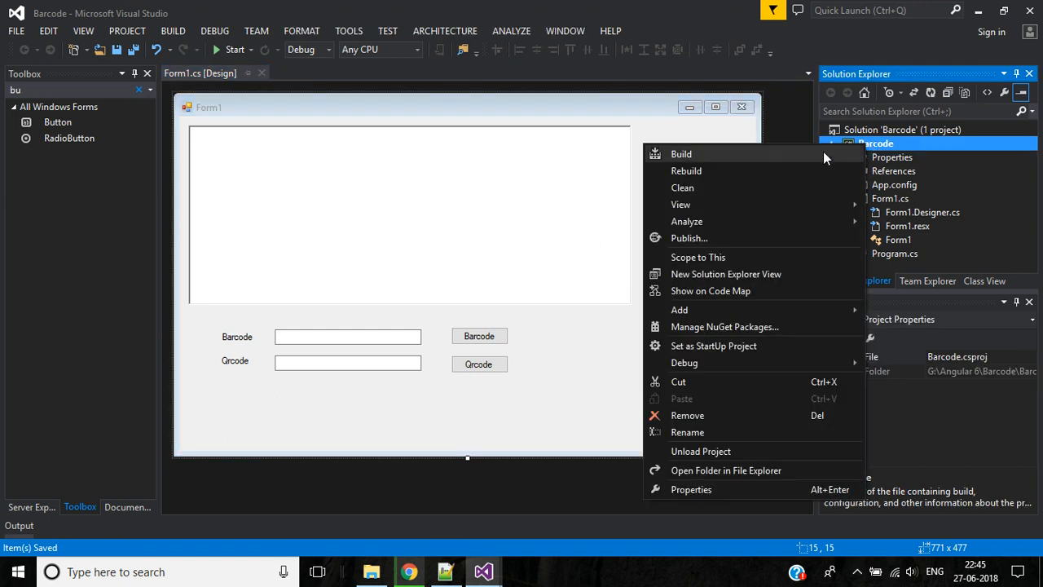
{"action": "left_click", "coordinate": [723, 326]}
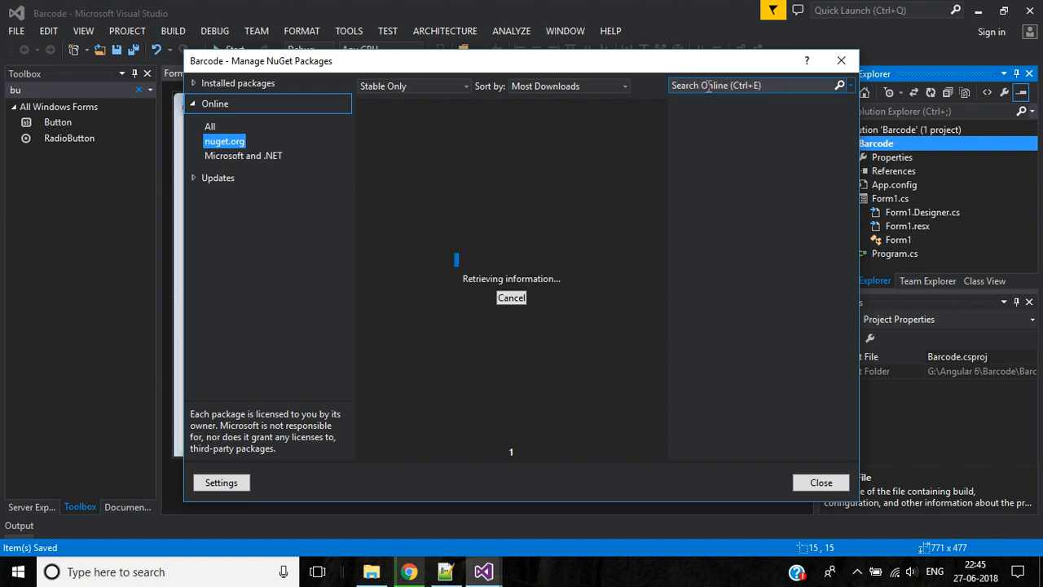
{"action": "left_click", "coordinate": [749, 85]}
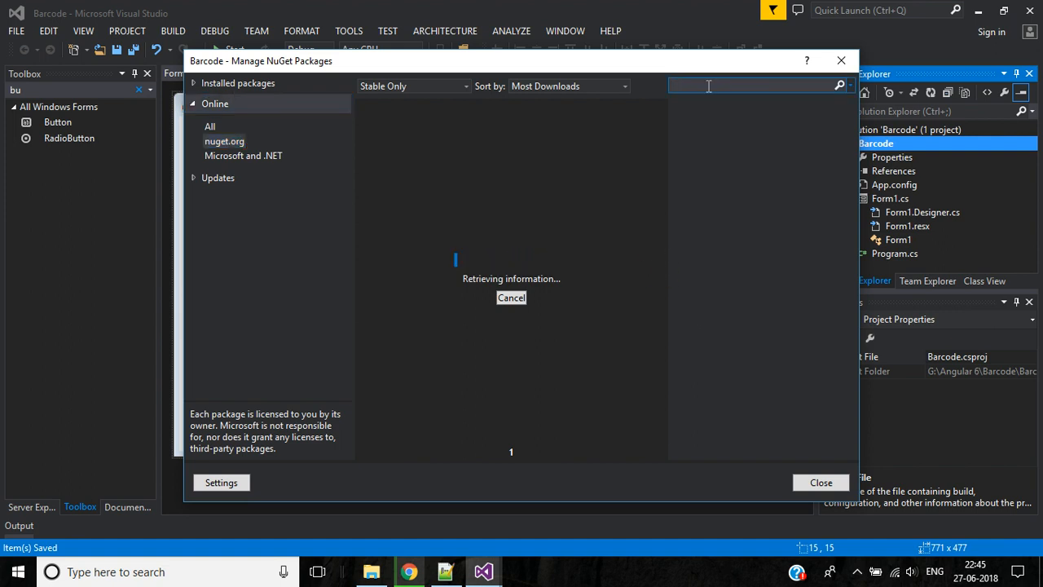
{"action": "type", "text": "zen barcode"}
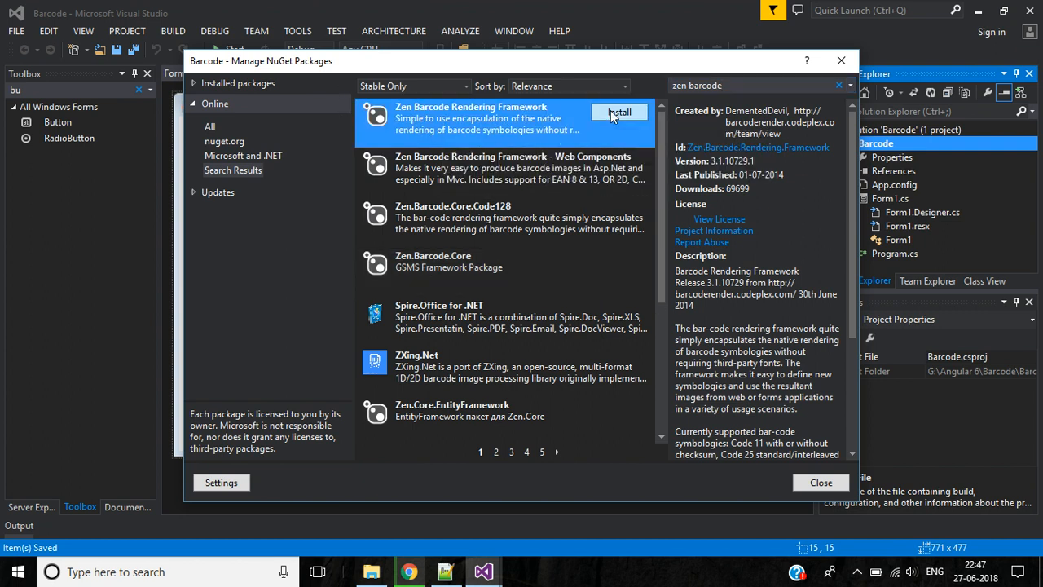
Step: Install the Zen Barcode Rendering Framework package and close package management
{"action": "left_click", "coordinate": [619, 111]}
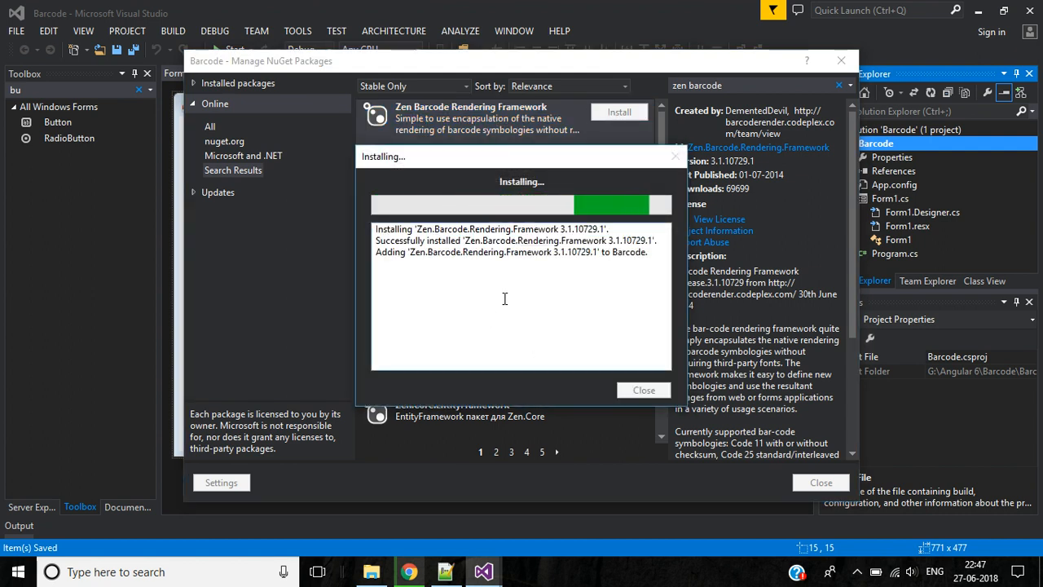
{"action": "left_click", "coordinate": [642, 390]}
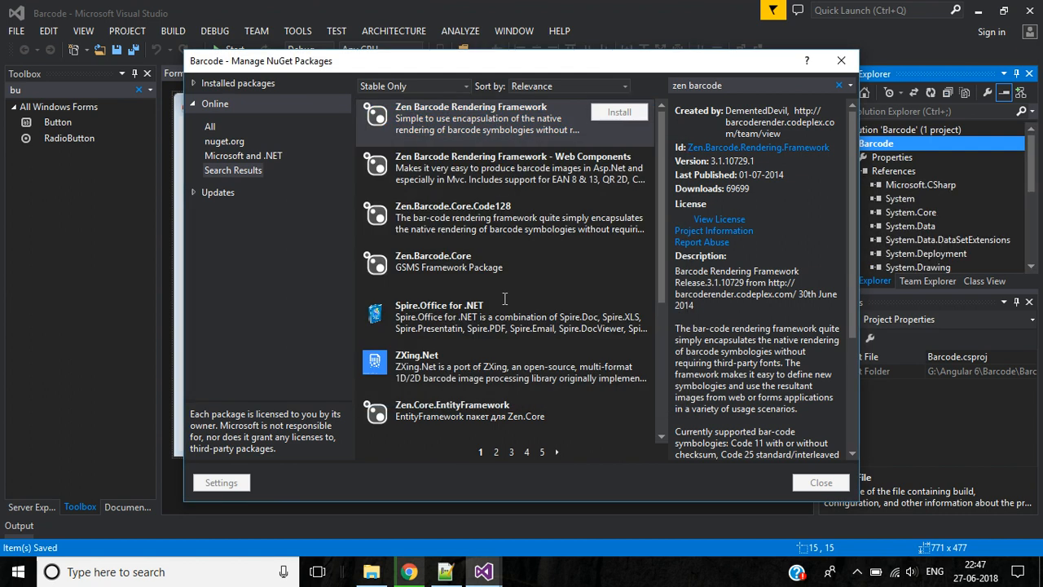
{"action": "left_click", "coordinate": [619, 111]}
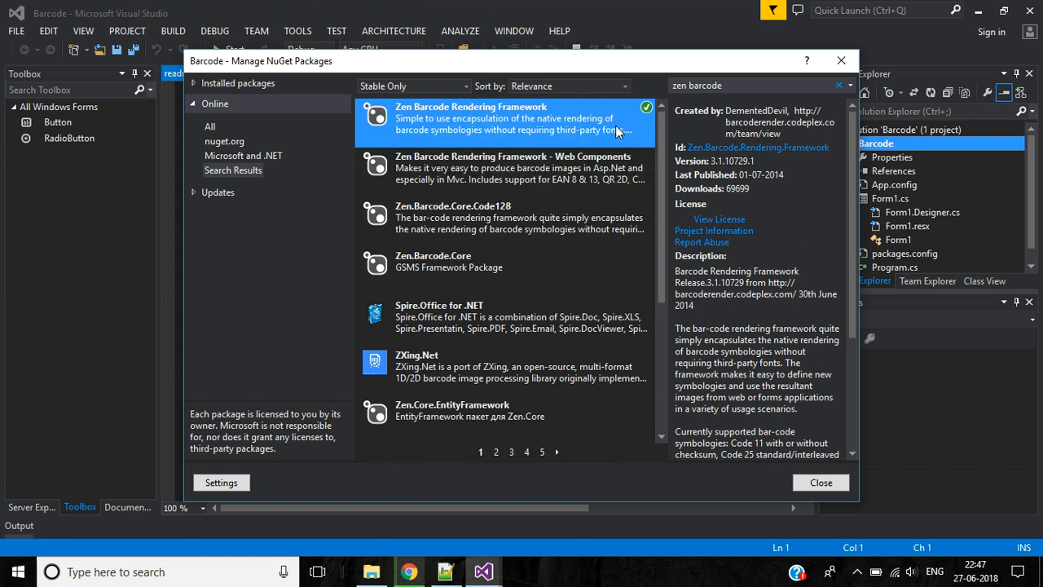
{"action": "mouse_move", "coordinate": [841, 62]}
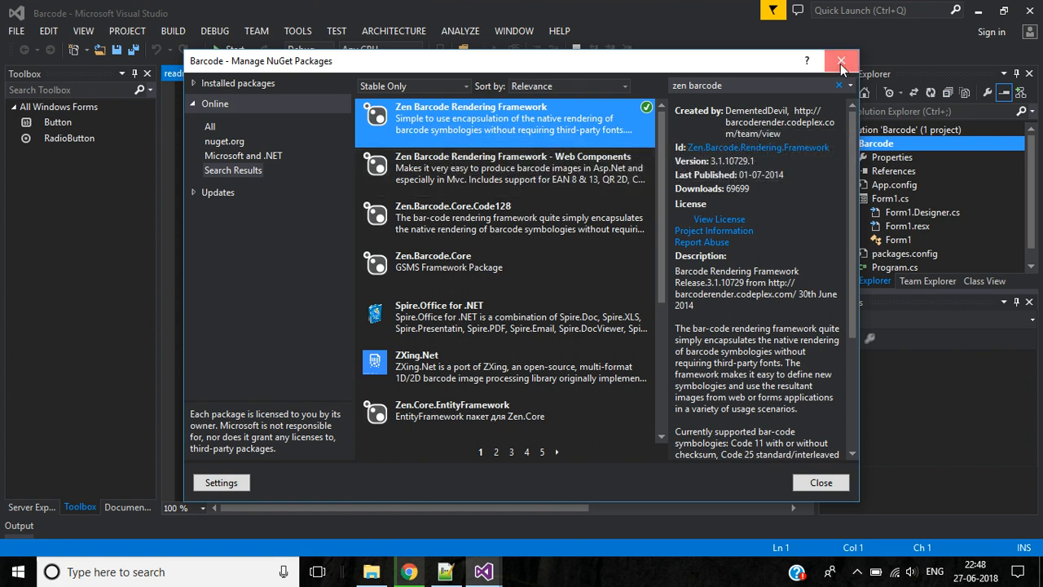
{"action": "left_click", "coordinate": [841, 61]}
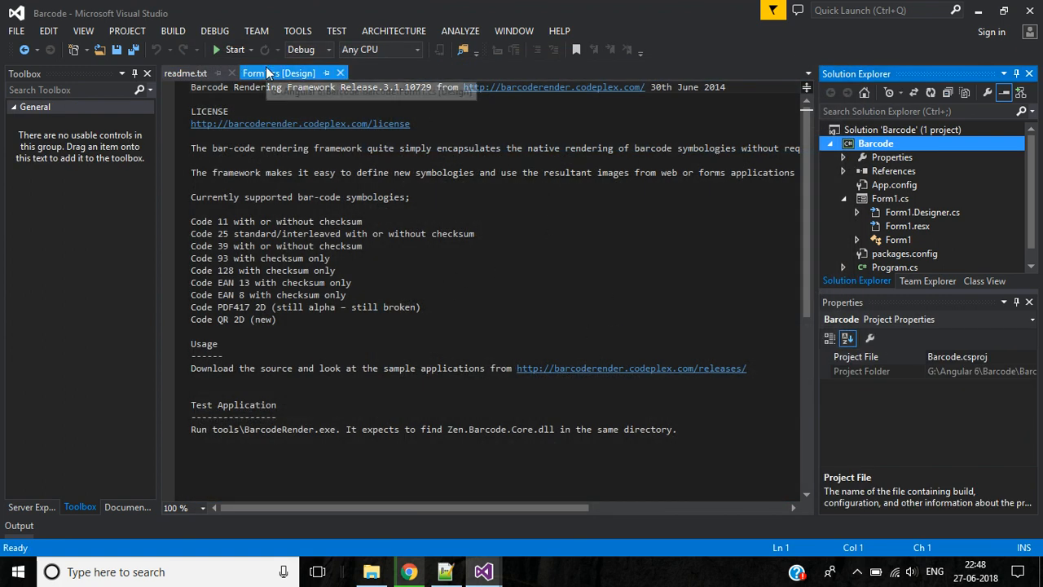
Step: Return to the form designer and create the Barcode button's click handler
{"action": "left_click", "coordinate": [279, 71]}
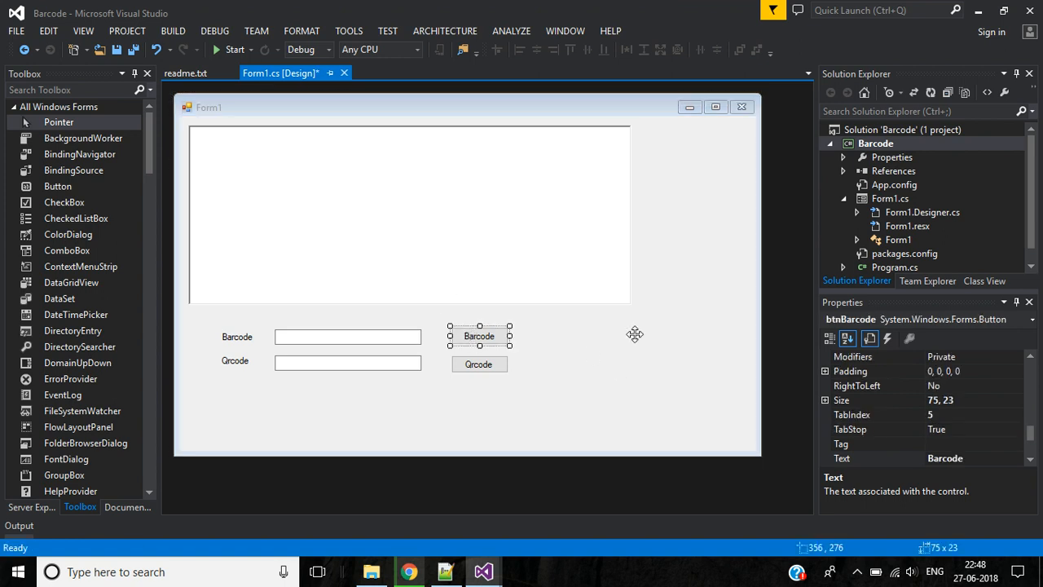
{"action": "double_click", "coordinate": [479, 336]}
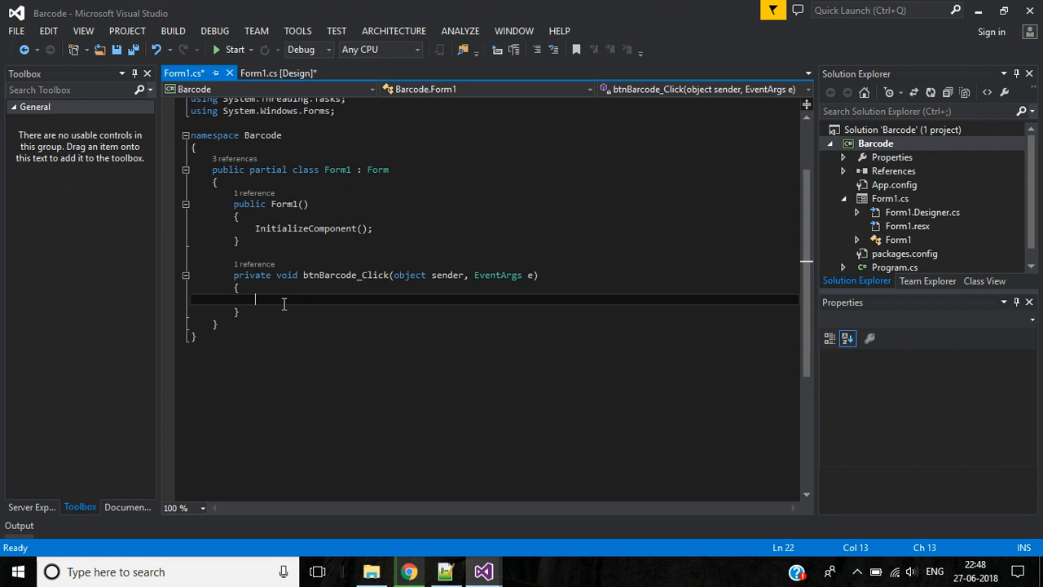
Step: Declare a Zen.Barcode Code128 BarcodeDraw from BarcodeDrawFactory in btnBarcode_Click
{"action": "type", "text": "zen"}
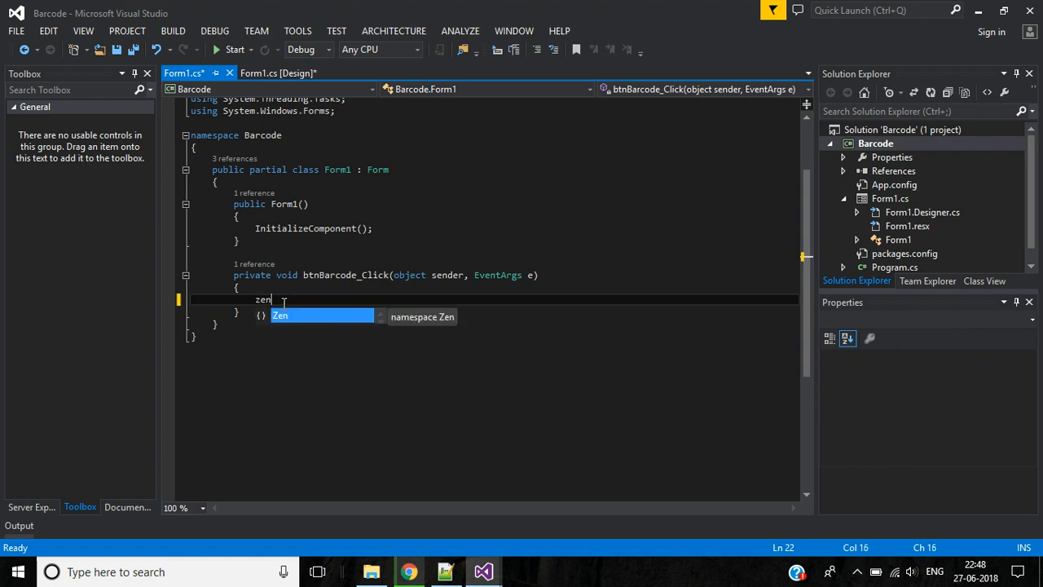
{"action": "type", "text": ".Barcode"}
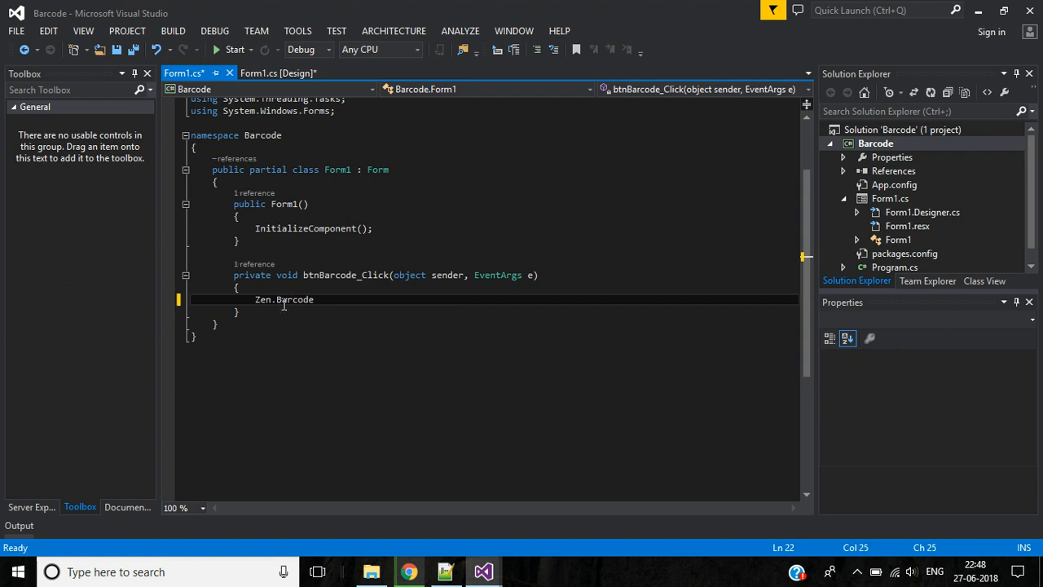
{"action": "type", "text": ".cod"}
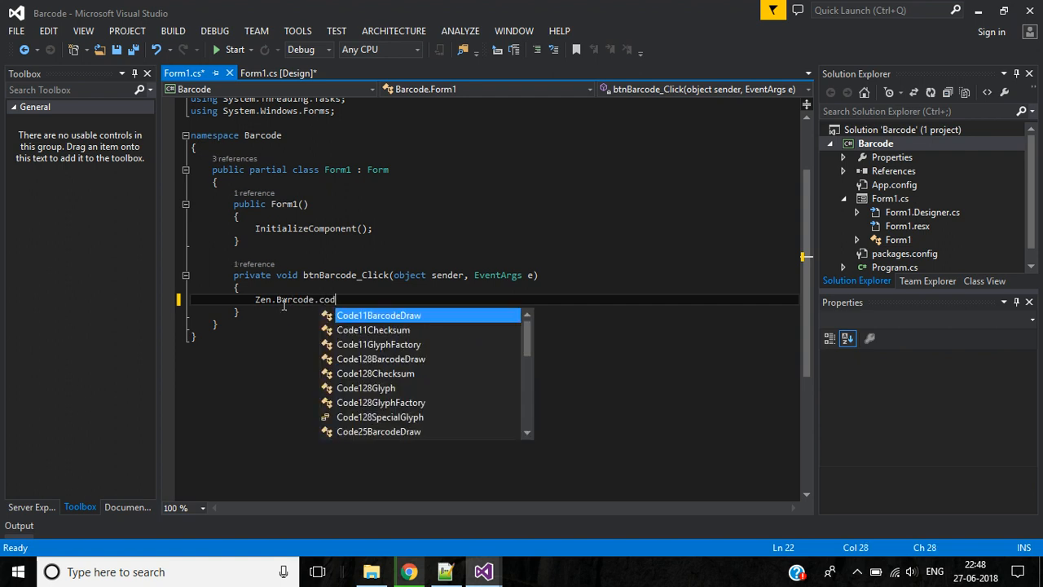
{"action": "type", "text": "e128B"}
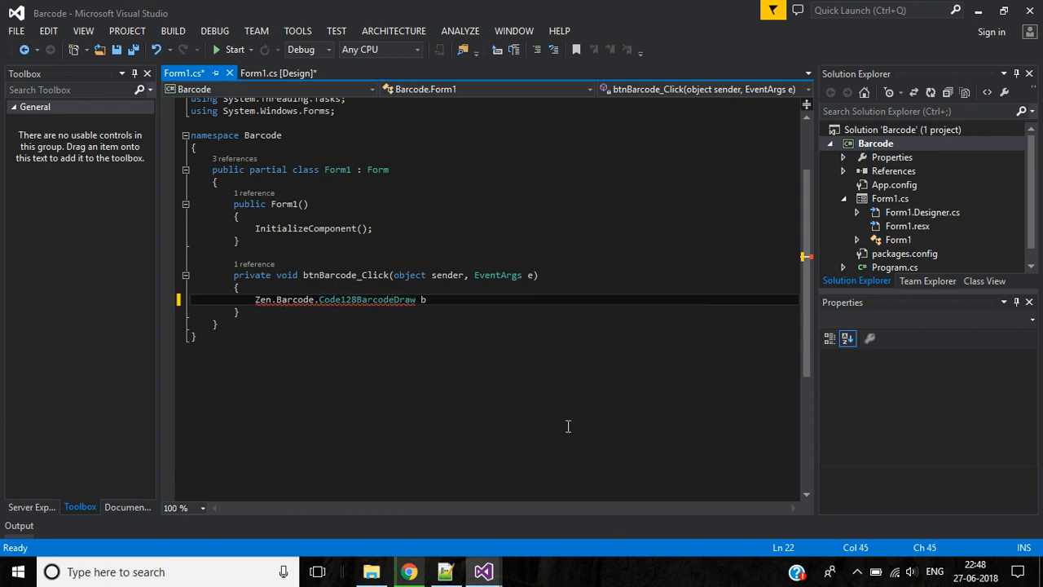
{"action": "type", "text": "arcode ="}
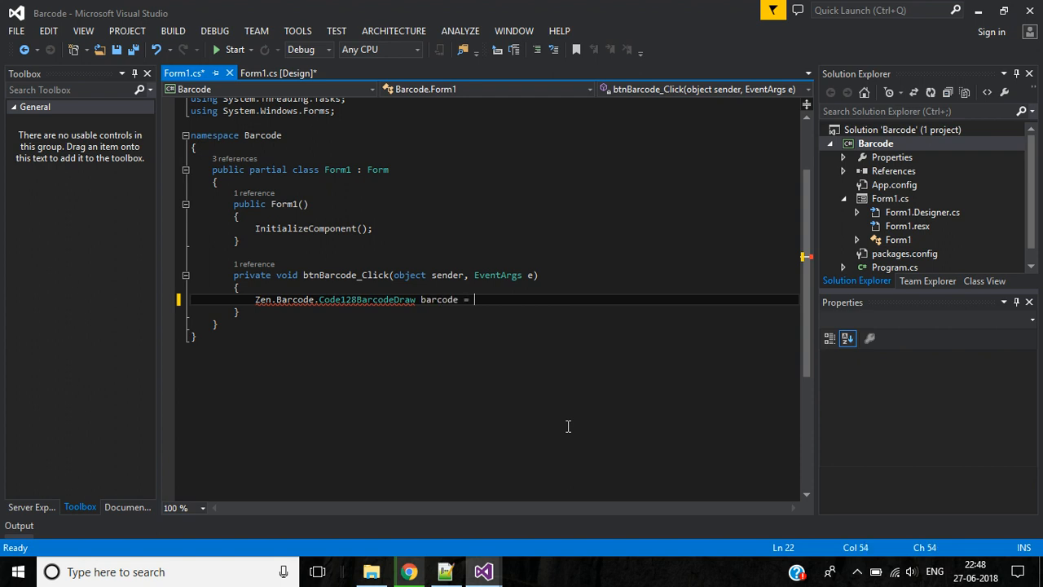
{"action": "type", "text": "z"}
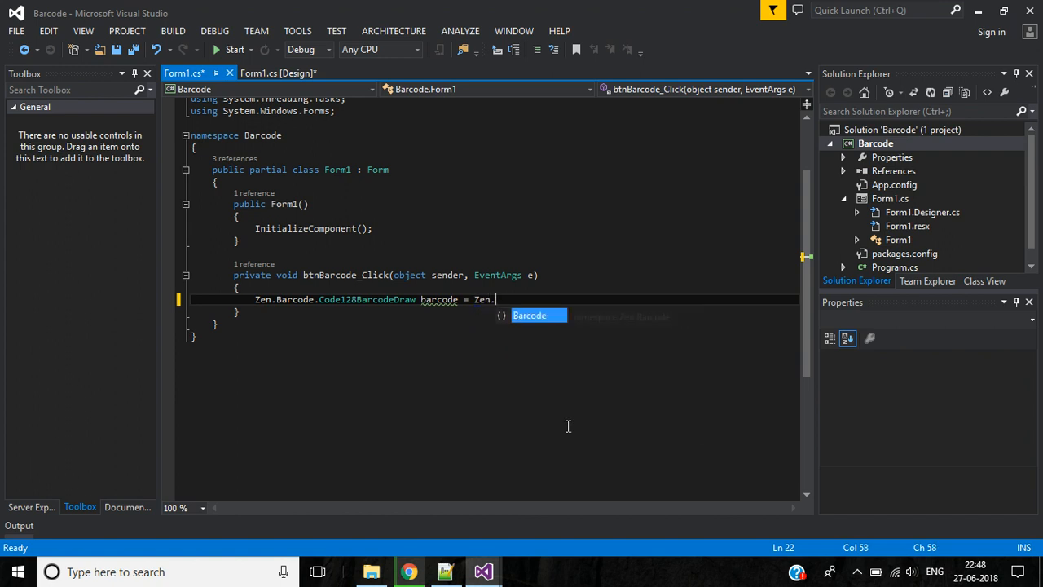
{"action": "type", "text": "Barcode"}
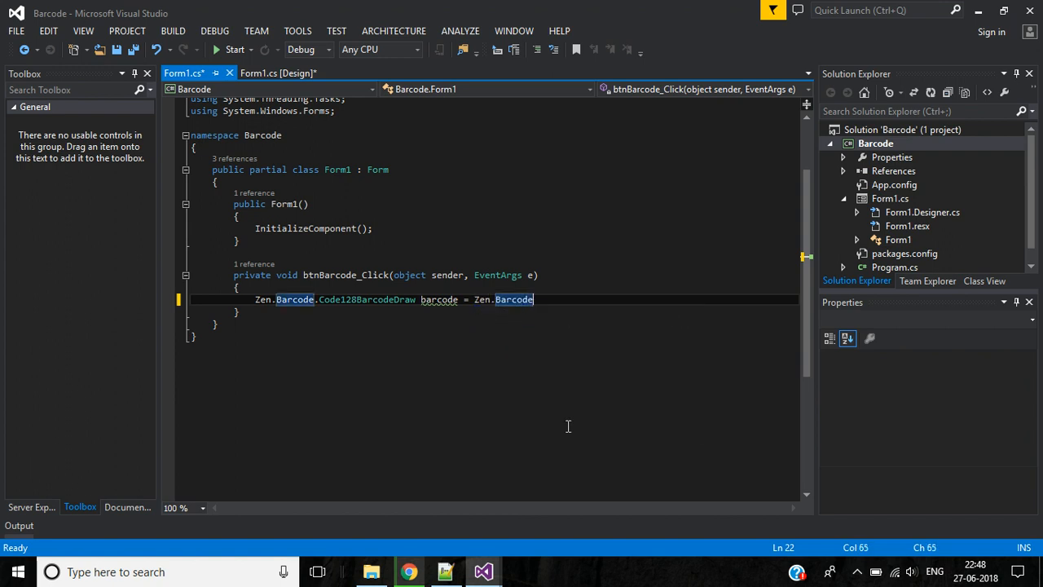
{"action": "type", "text": ".bar"}
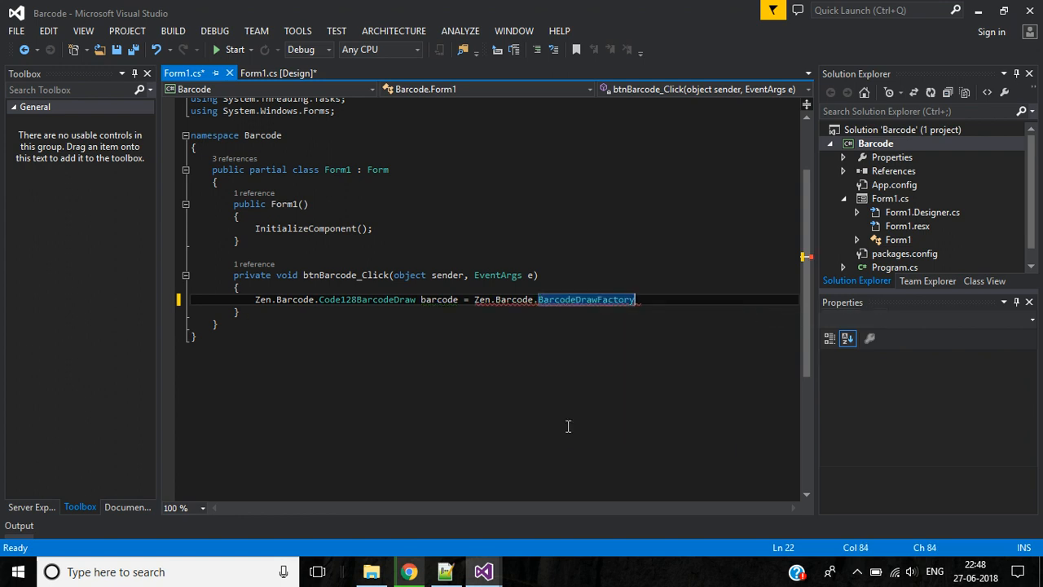
{"action": "type", "text": ".code128WithChecksum;"}
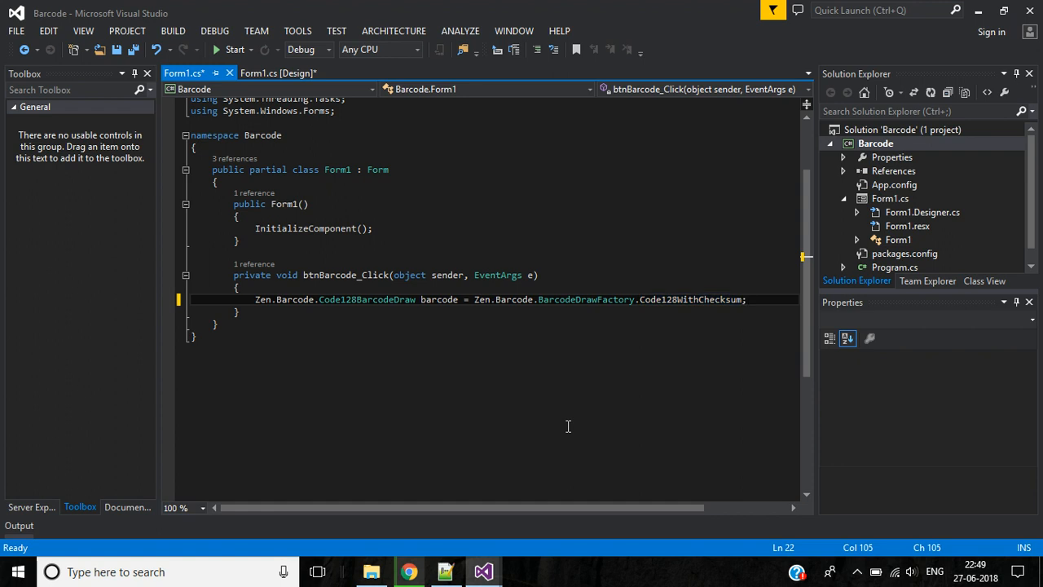
Step: Set pictureBox.Image = barcode.Draw(txtBarcode.Text, 50); and save the file
{"action": "type", "text": "pci"}
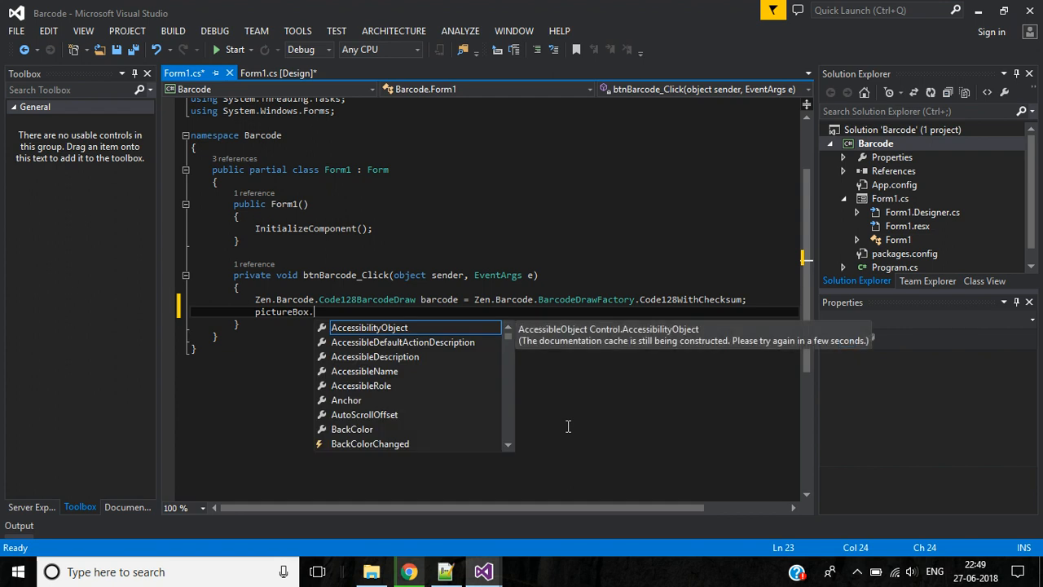
{"action": "type", "text": "Image ="}
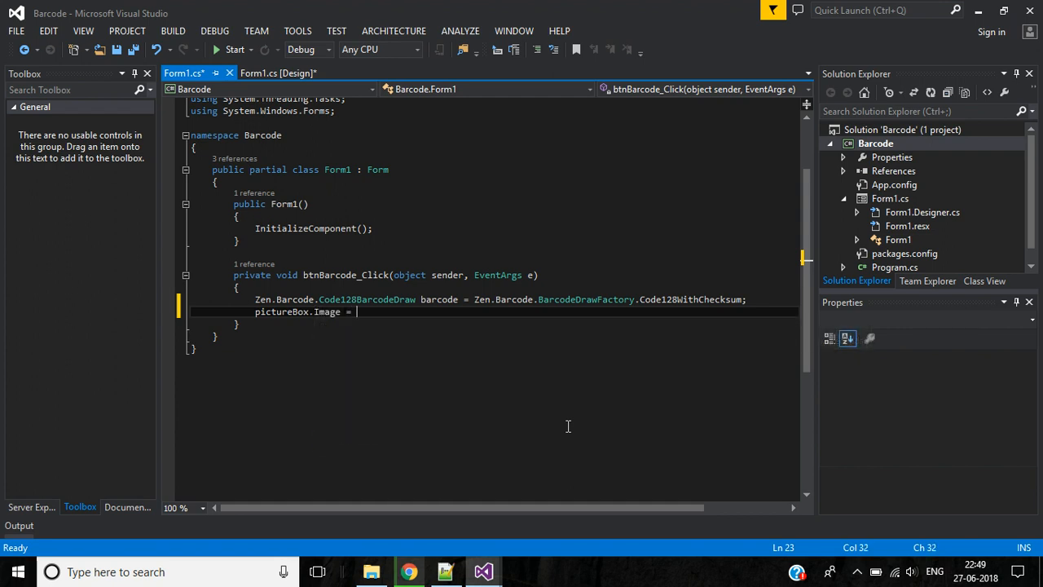
{"action": "type", "text": "barcode.Draw("}
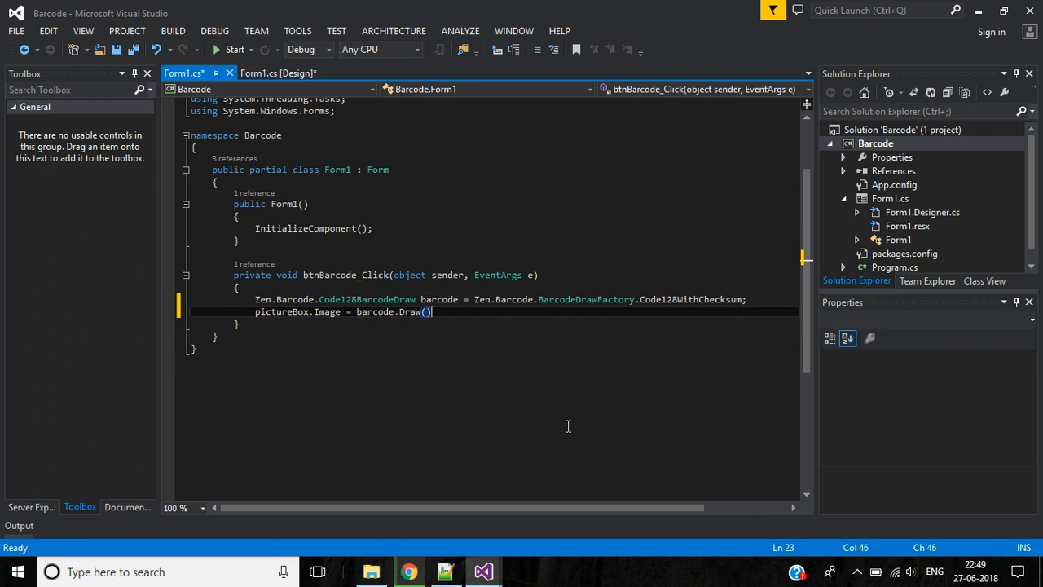
{"action": "type", "text": "t"}
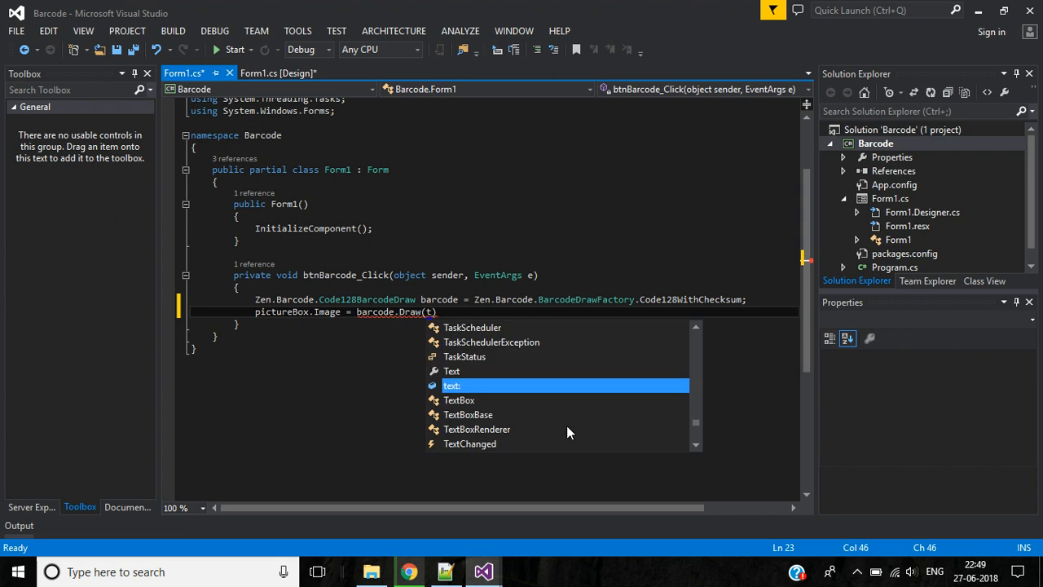
{"action": "type", "text": "txtBarcode.Text,"}
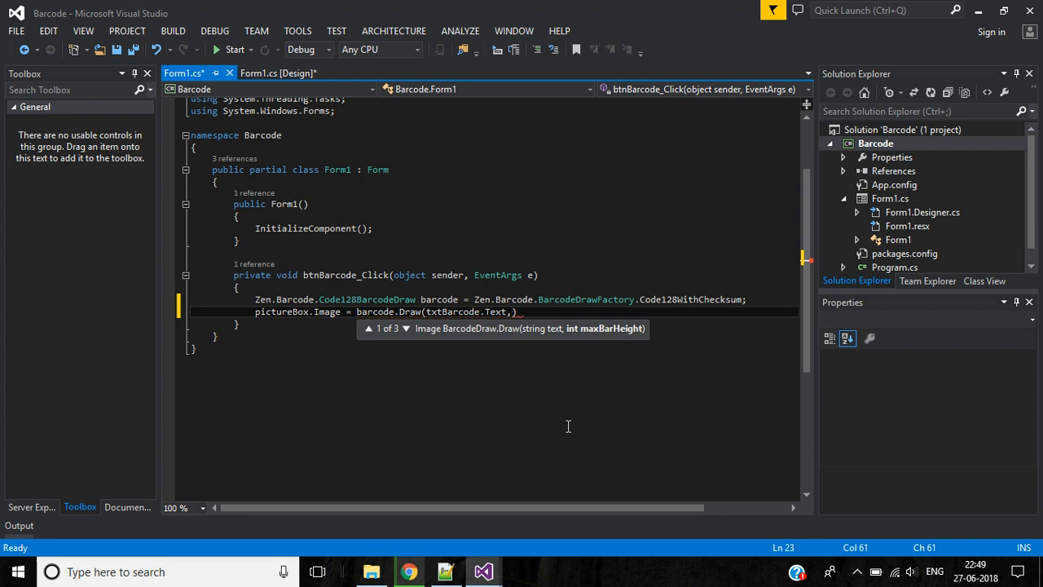
{"action": "type", "text": "50"}
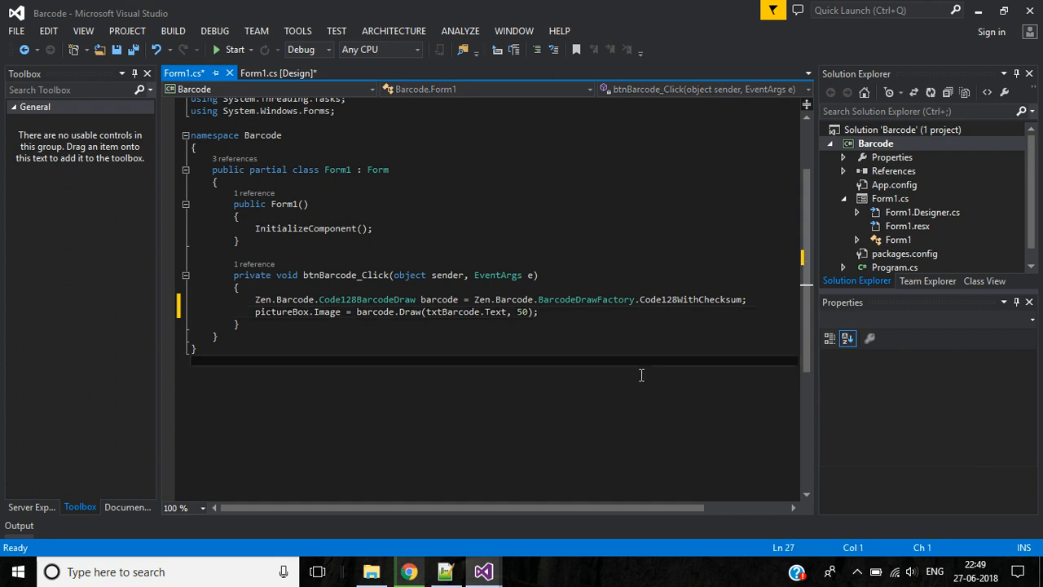
{"action": "key", "text": "ctrl+s"}
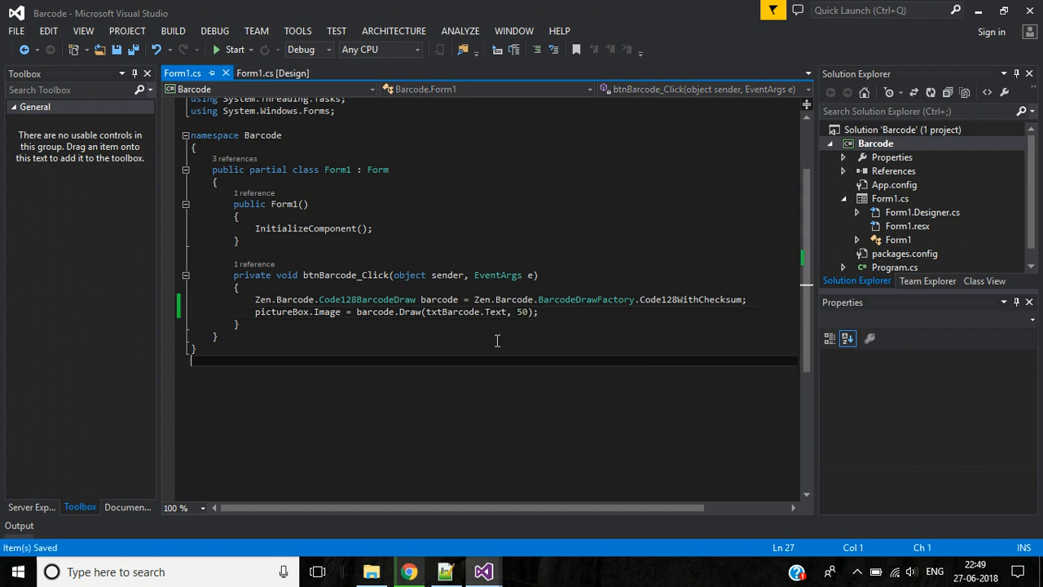
{"action": "mouse_move", "coordinate": [235, 48]}
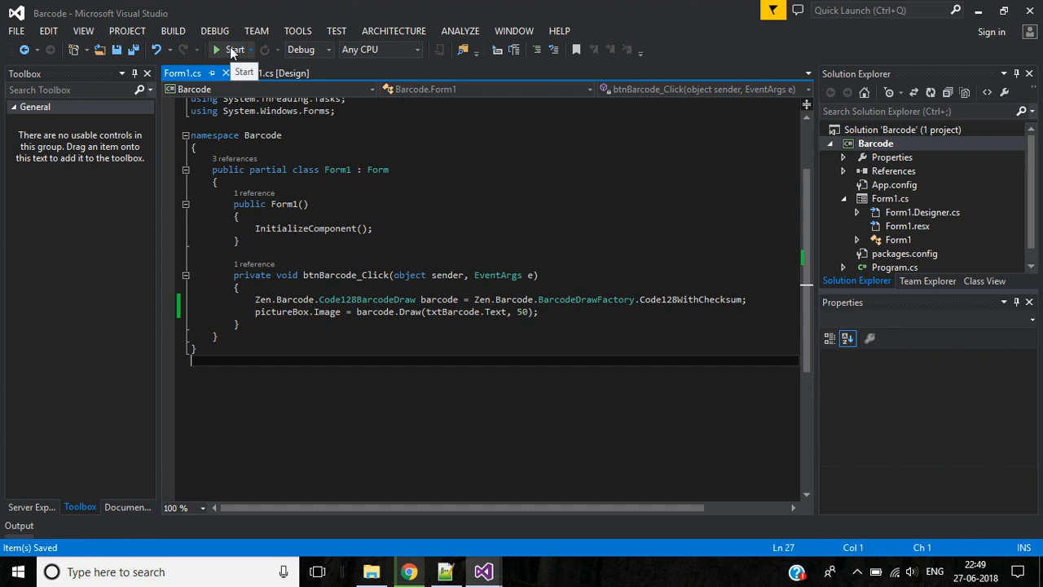
{"action": "left_click", "coordinate": [234, 49]}
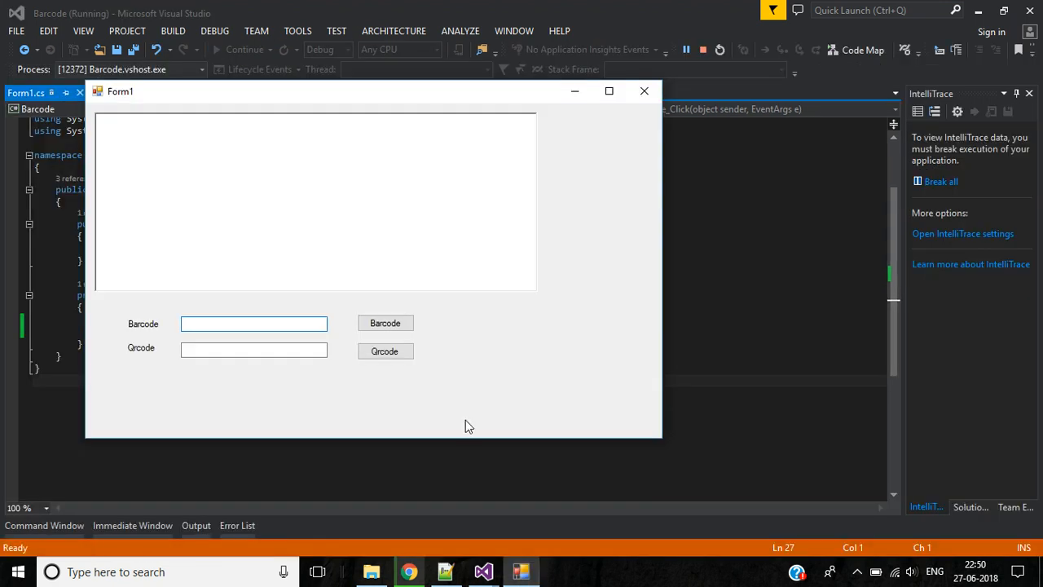
{"action": "left_click", "coordinate": [254, 323]}
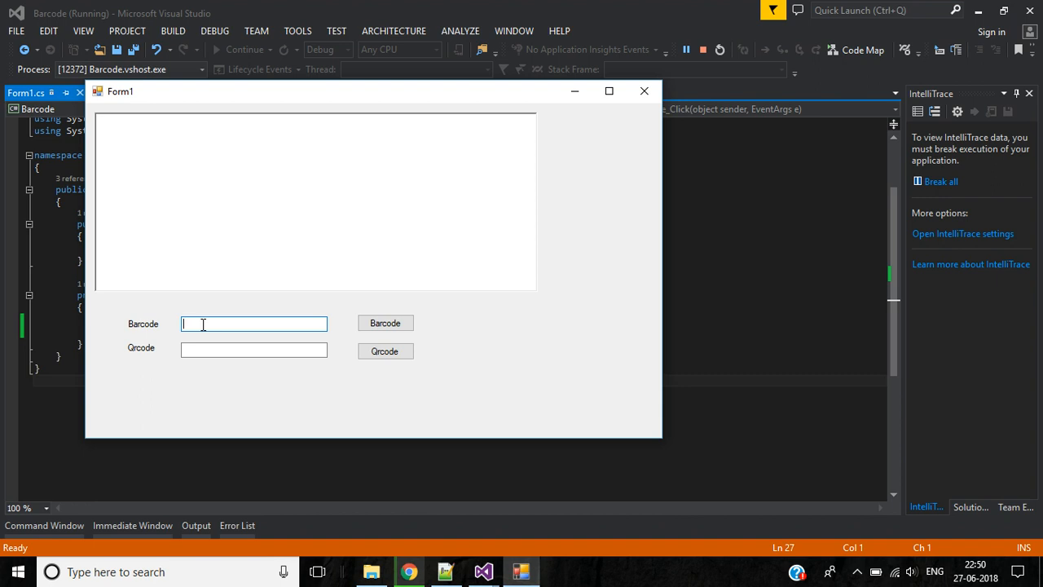
{"action": "type", "text": "M123"}
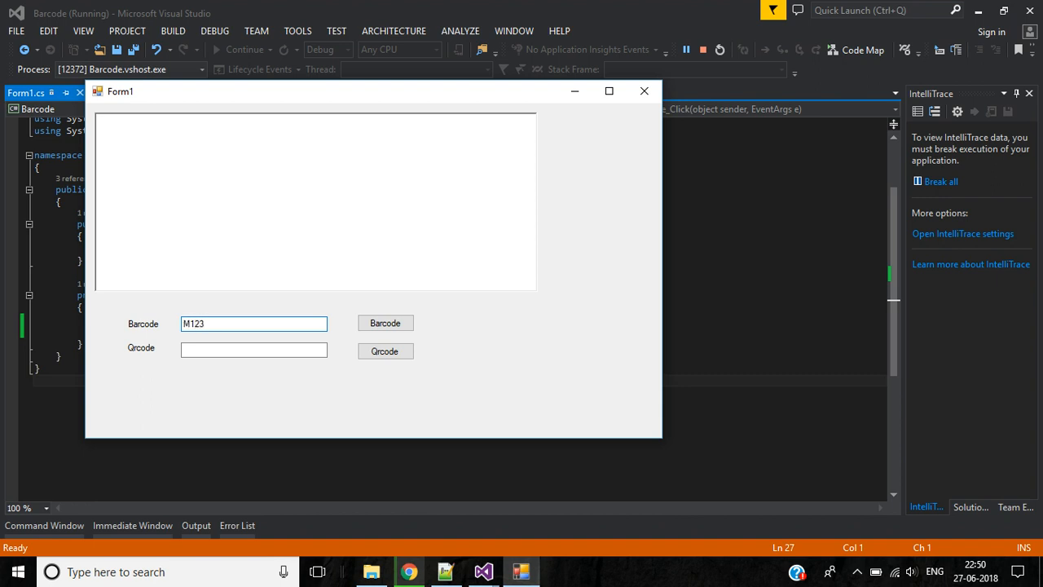
{"action": "type", "text": "JK5K"}
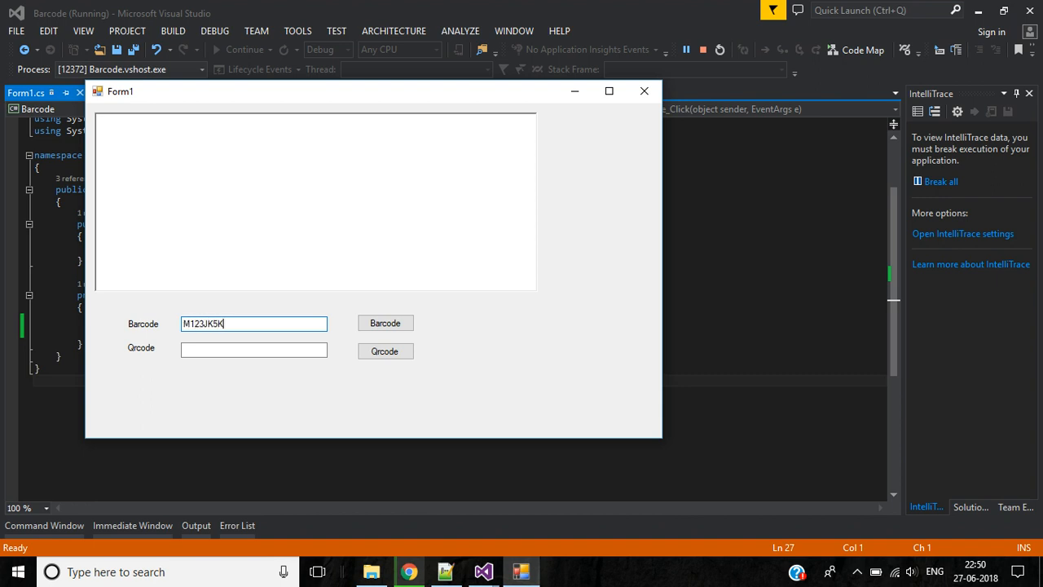
{"action": "left_click", "coordinate": [385, 322]}
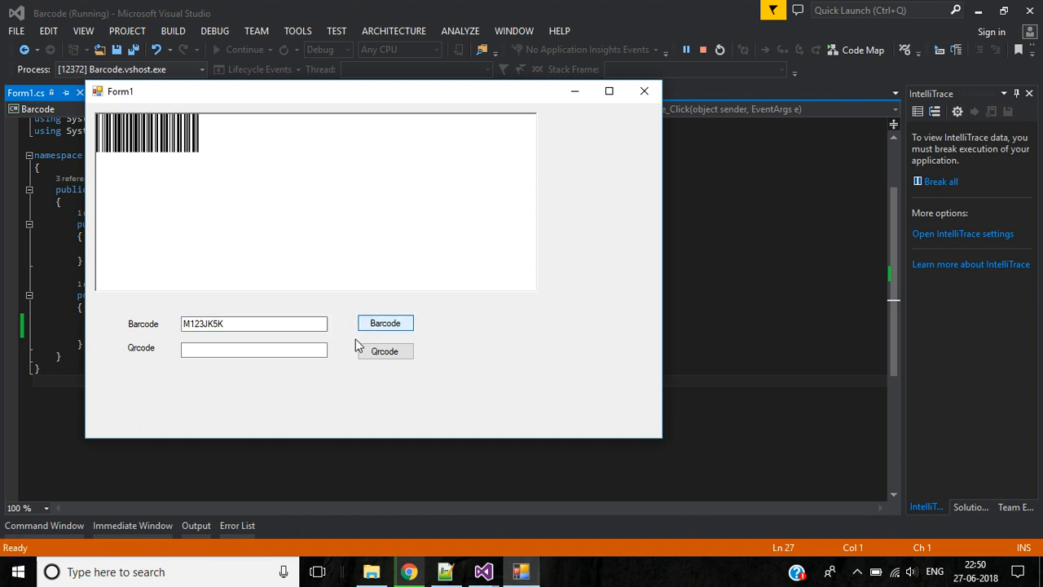
{"action": "left_click", "coordinate": [384, 323]}
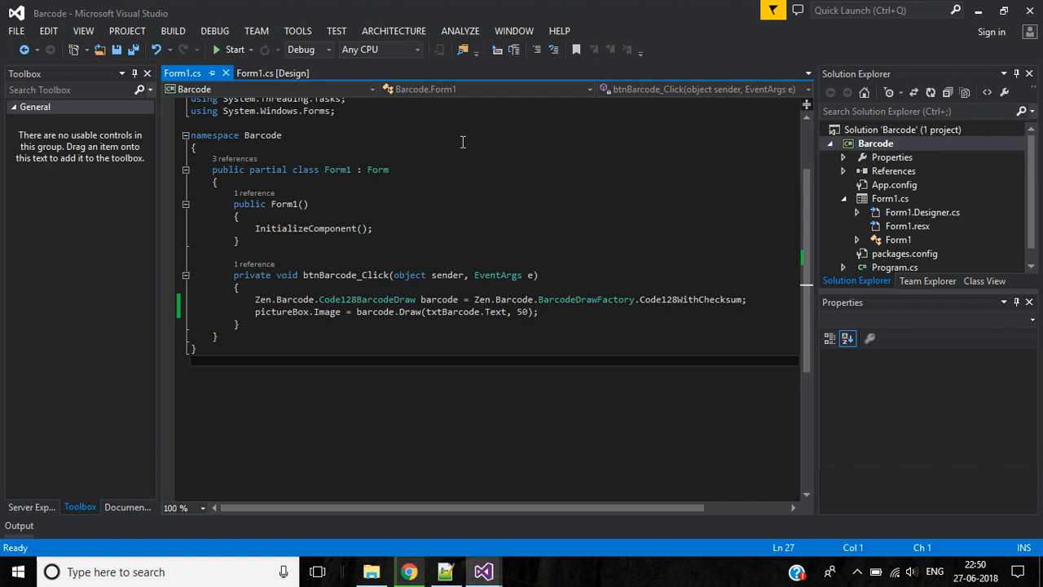
Step: Declare a Zen.Barcode.CodeQrBarcodeDraw qrcode from BarcodeDrawFactory.CodeQr in btnQrcode_Click
{"action": "left_click", "coordinate": [272, 72]}
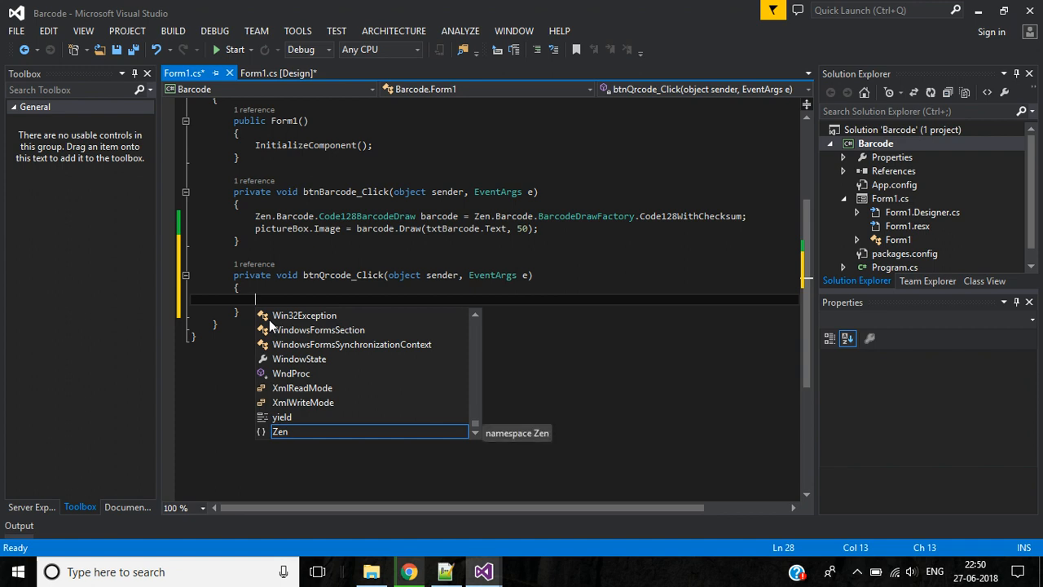
{"action": "type", "text": "Zen.b"}
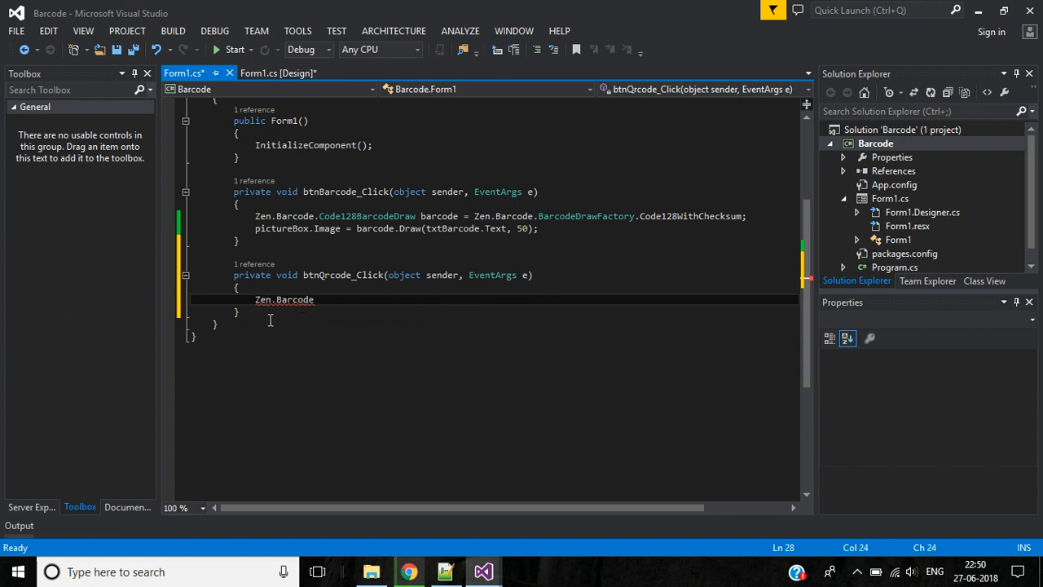
{"action": "type", "text": ".code"}
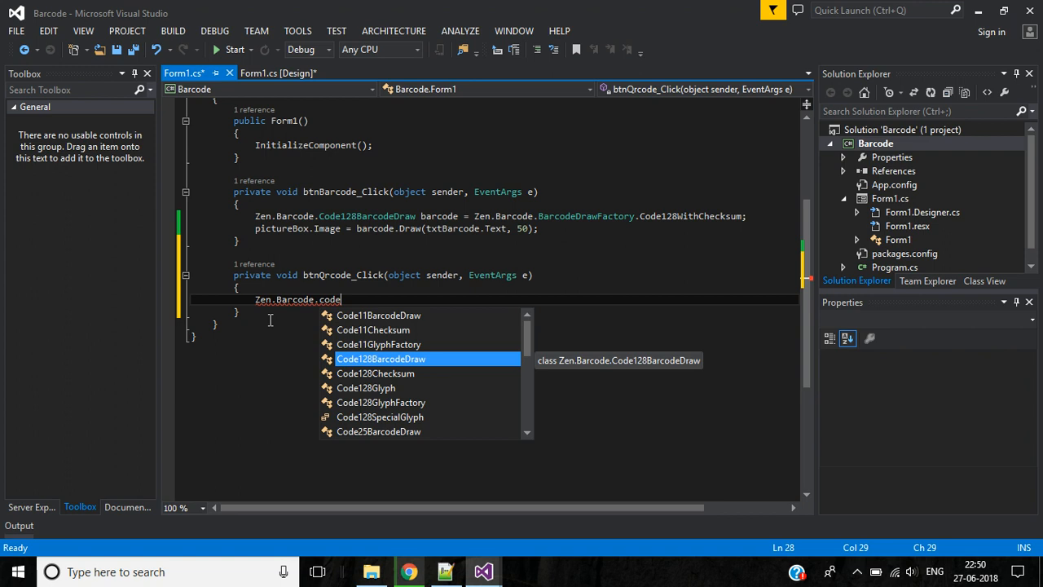
{"action": "type", "text": "1"}
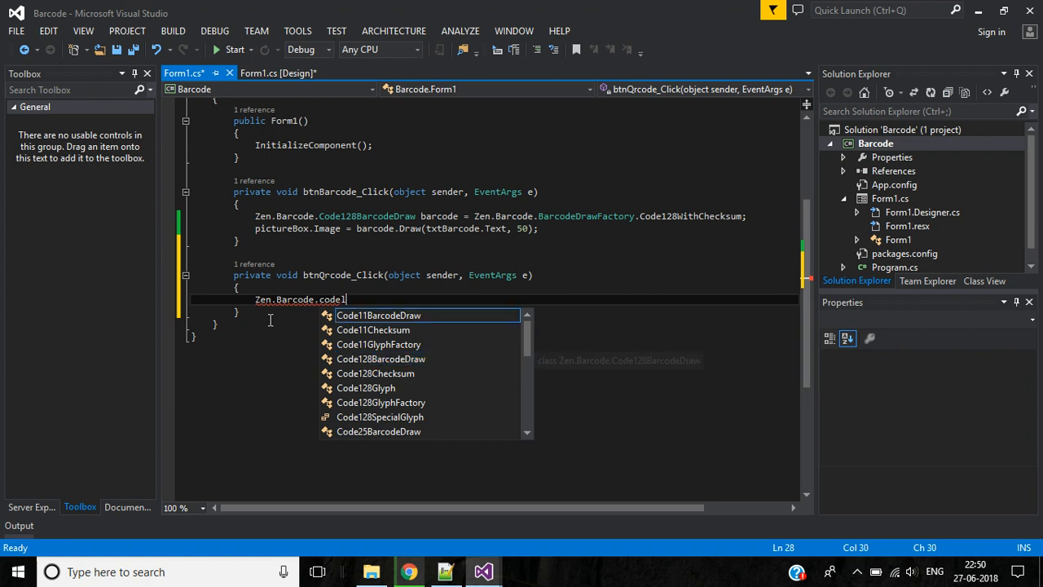
{"action": "key", "text": "Backspace"}
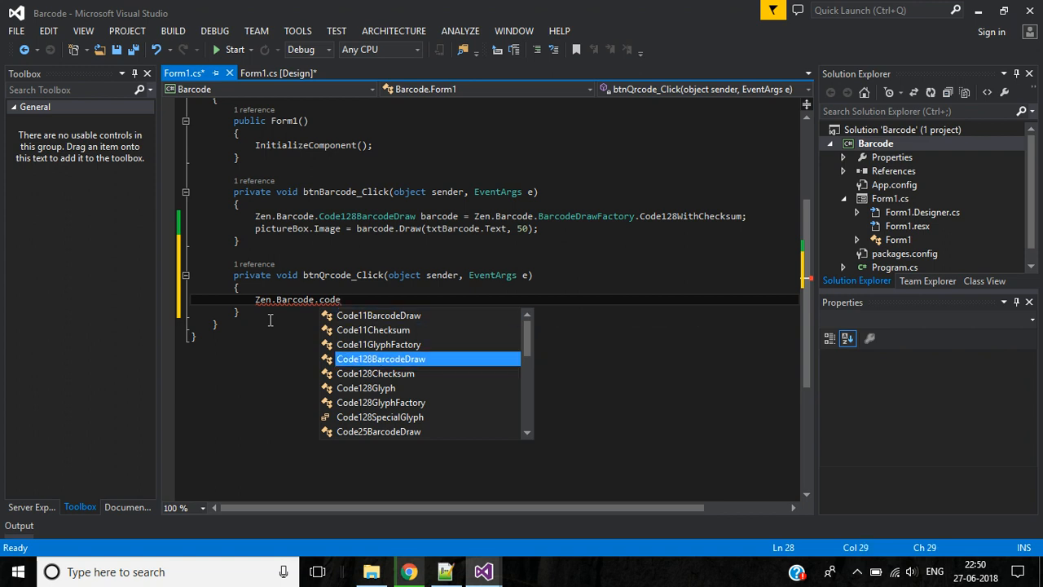
{"action": "key", "text": "Backspace"}
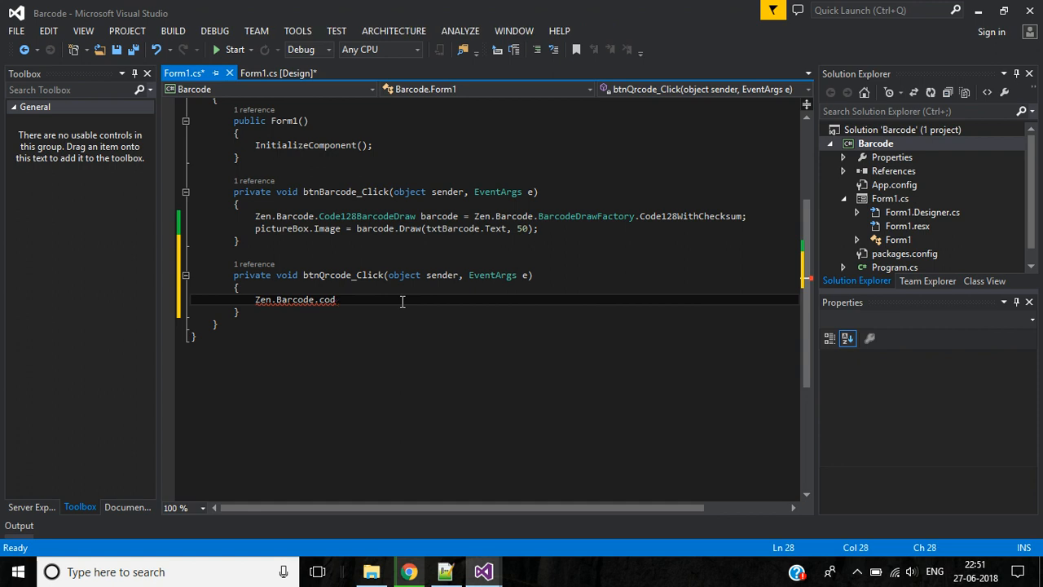
{"action": "type", "text": "d"}
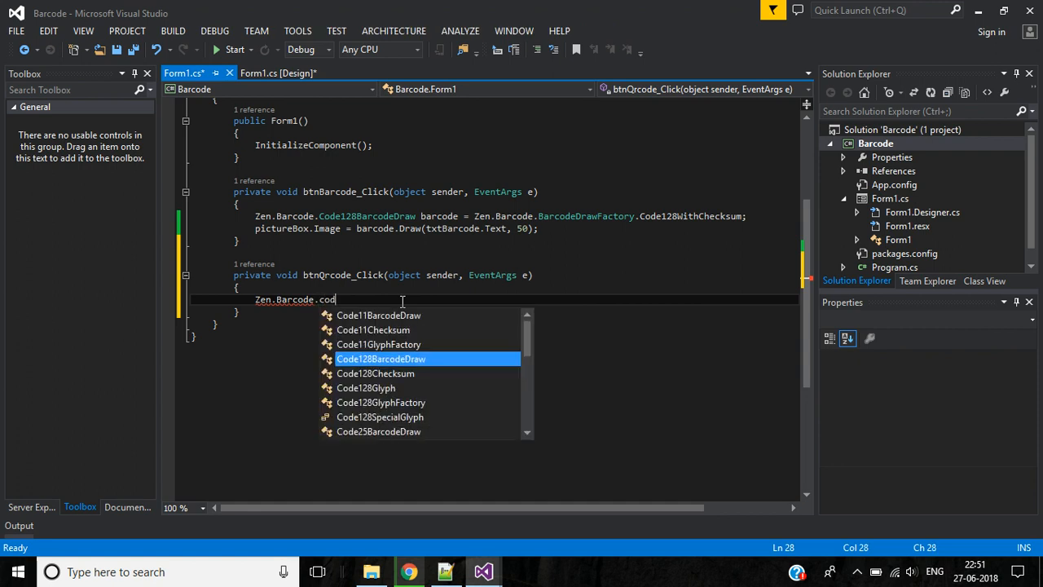
{"action": "type", "text": "eq"}
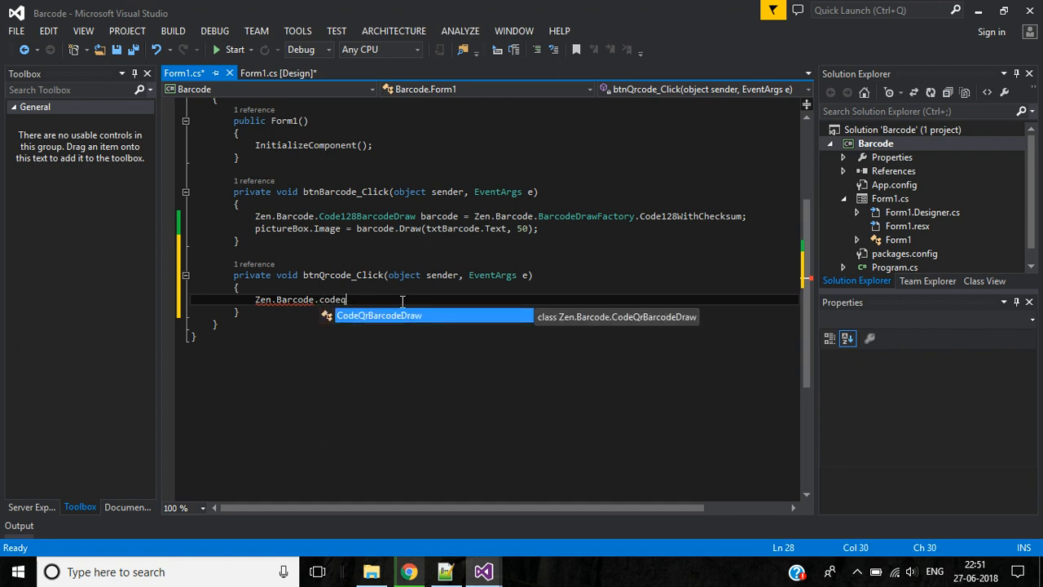
{"action": "key", "text": "Tab"}
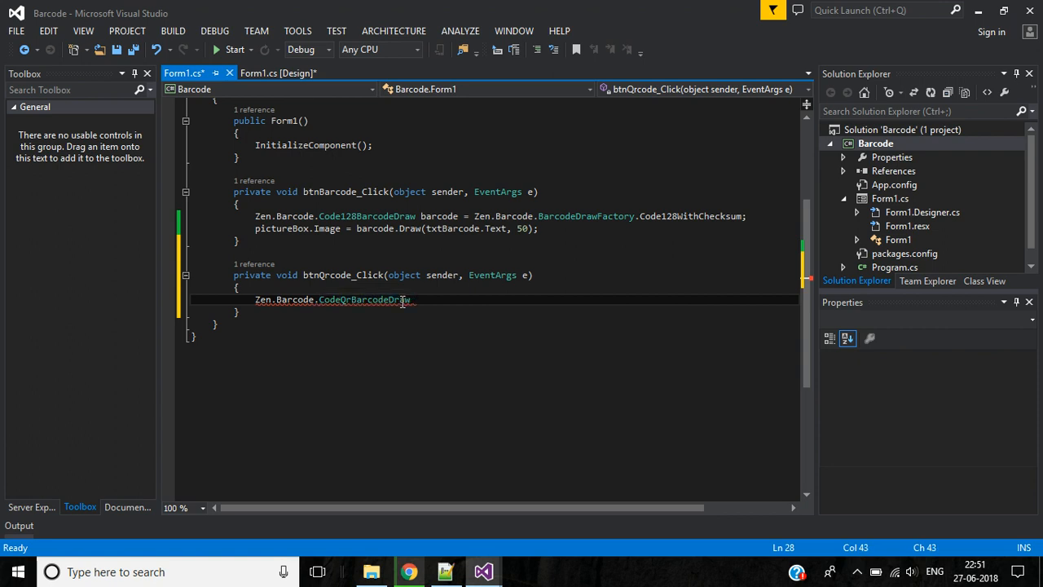
{"action": "type", "text": "qrcode ="}
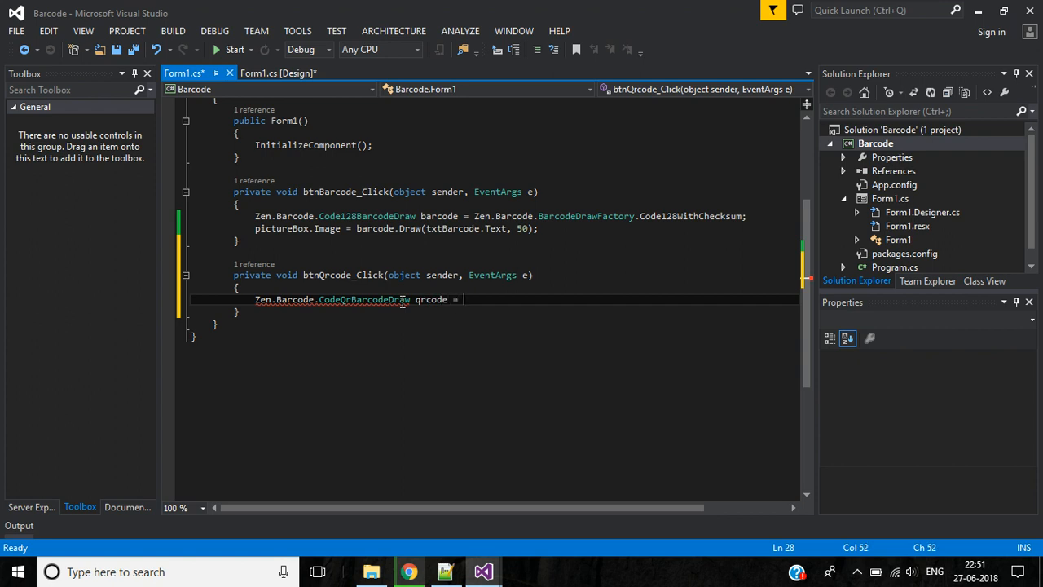
{"action": "type", "text": "zen"}
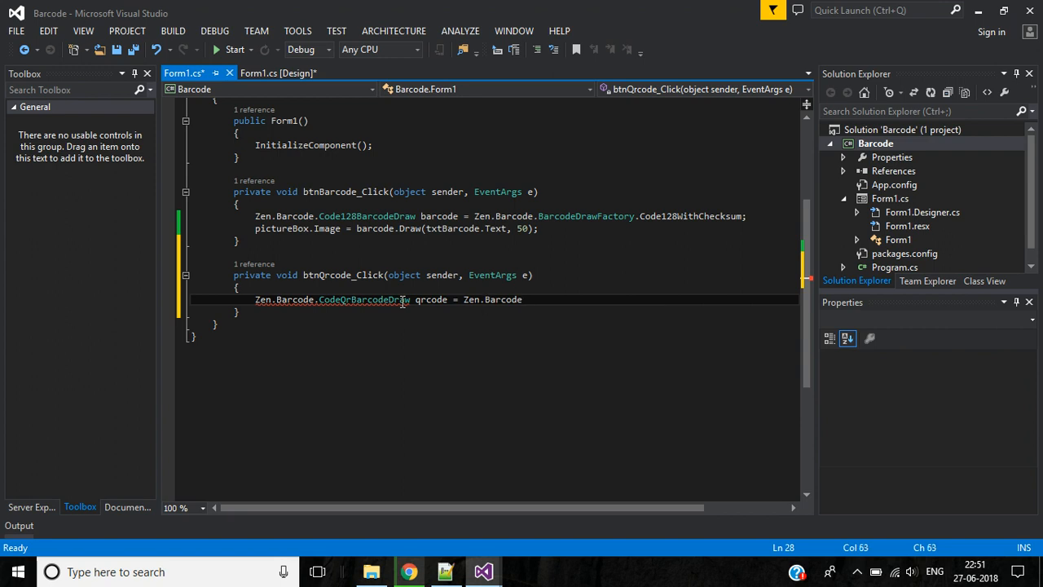
{"action": "type", "text": ".bar"}
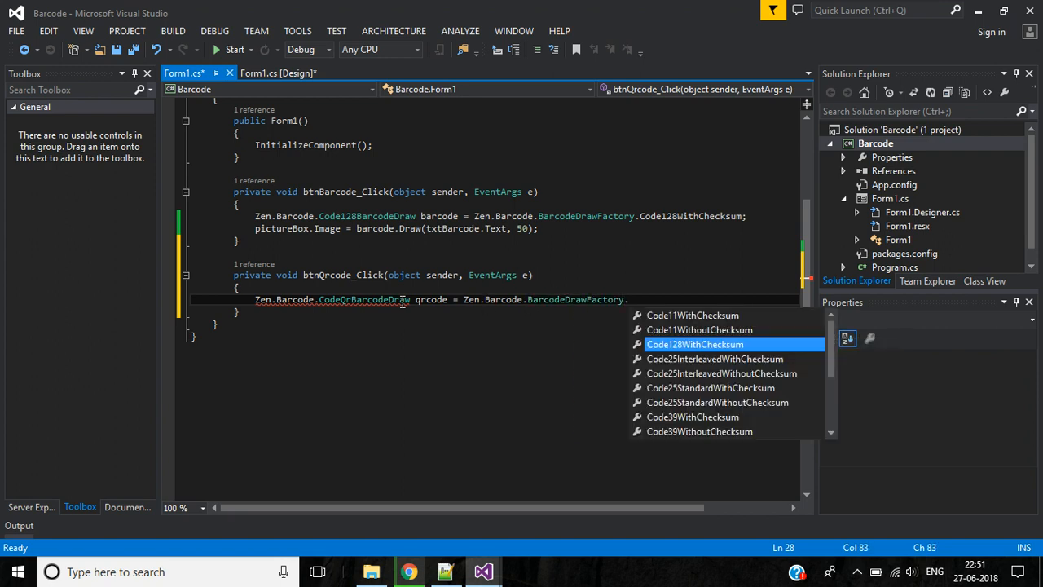
{"action": "type", "text": "cod"}
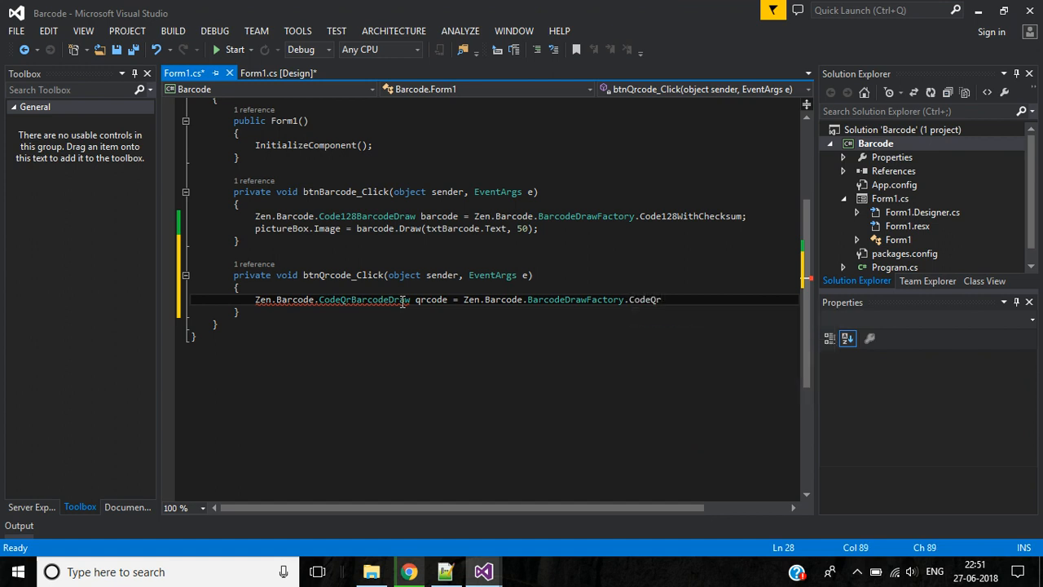
{"action": "key", "text": "enter"}
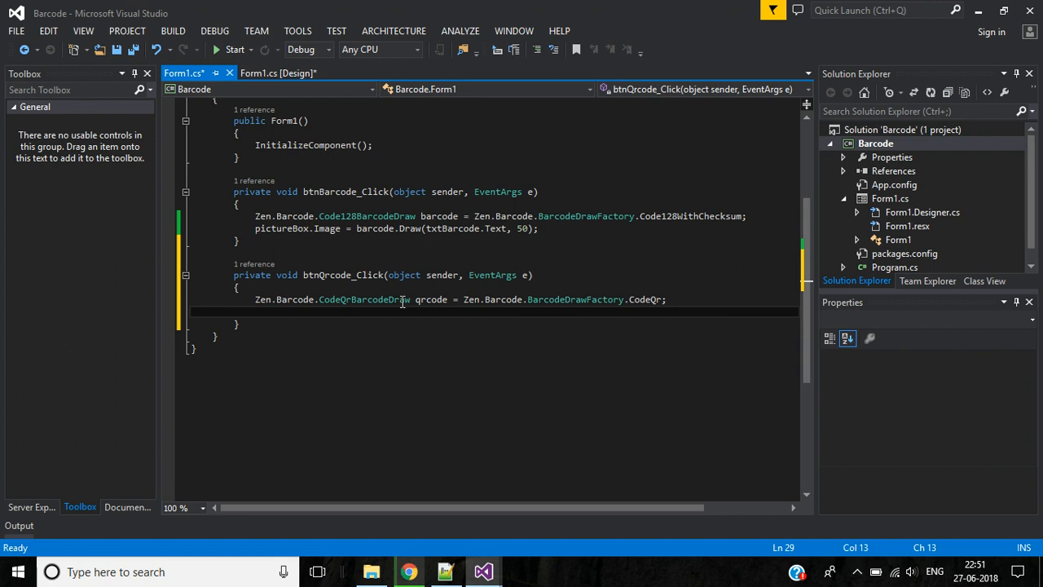
Step: Set pictureBox.Image = qrcode.Draw(txtQrcode.Text, 50);
{"action": "type", "text": "pci"}
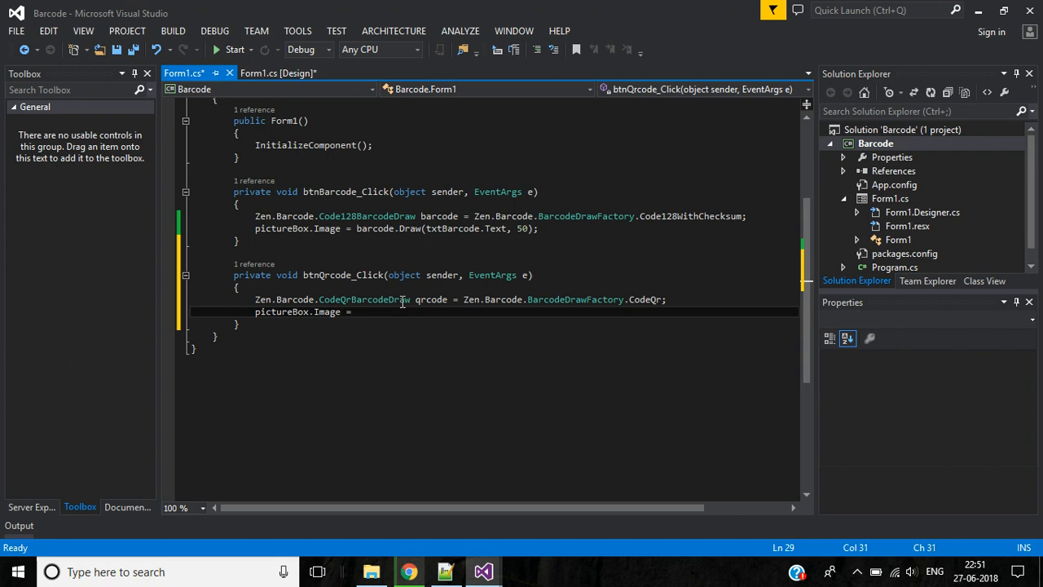
{"action": "type", "text": "qrcode.Draw(t"}
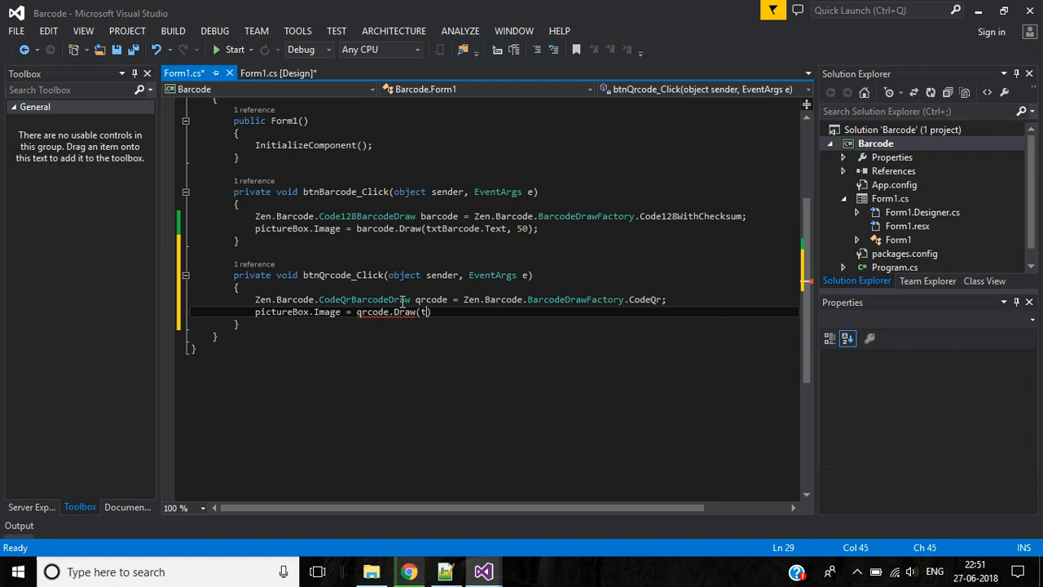
{"action": "type", "text": "xtQrcode.Text,"}
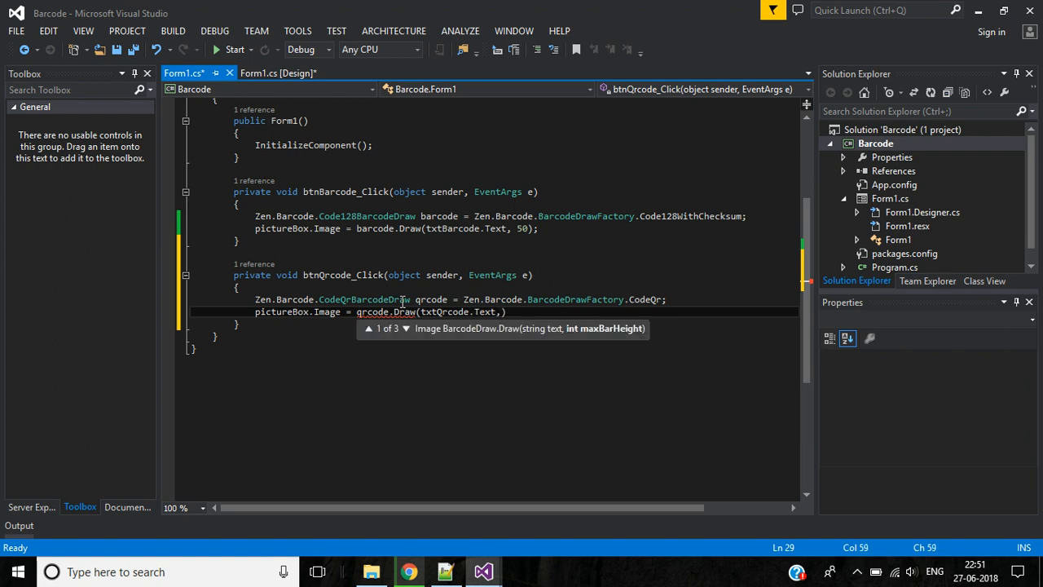
{"action": "type", "text": "50"}
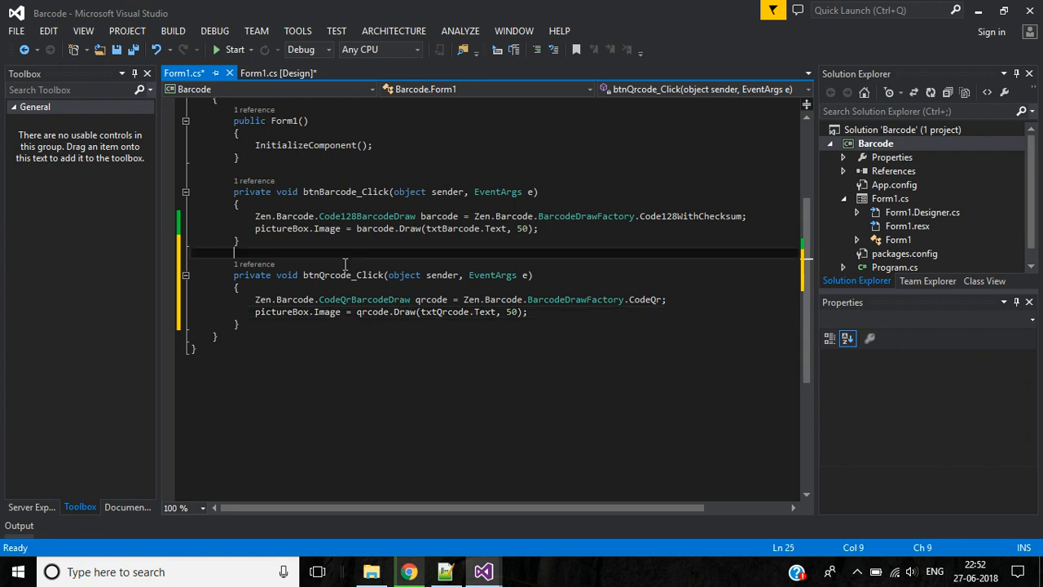
Step: Run the form and generate a QR code for 'Hello World'
{"action": "left_click", "coordinate": [232, 48]}
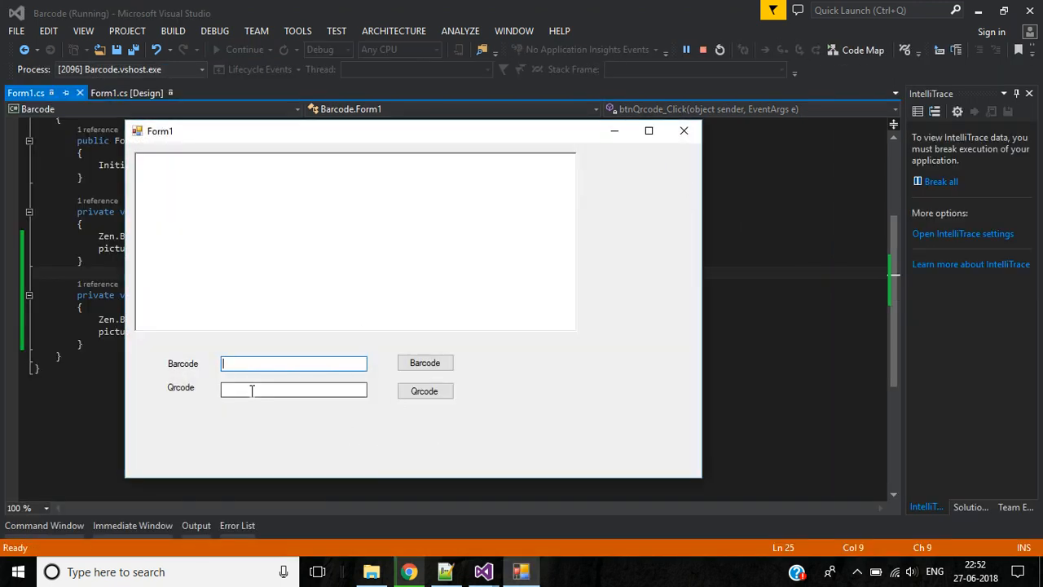
{"action": "type", "text": "Hello World"}
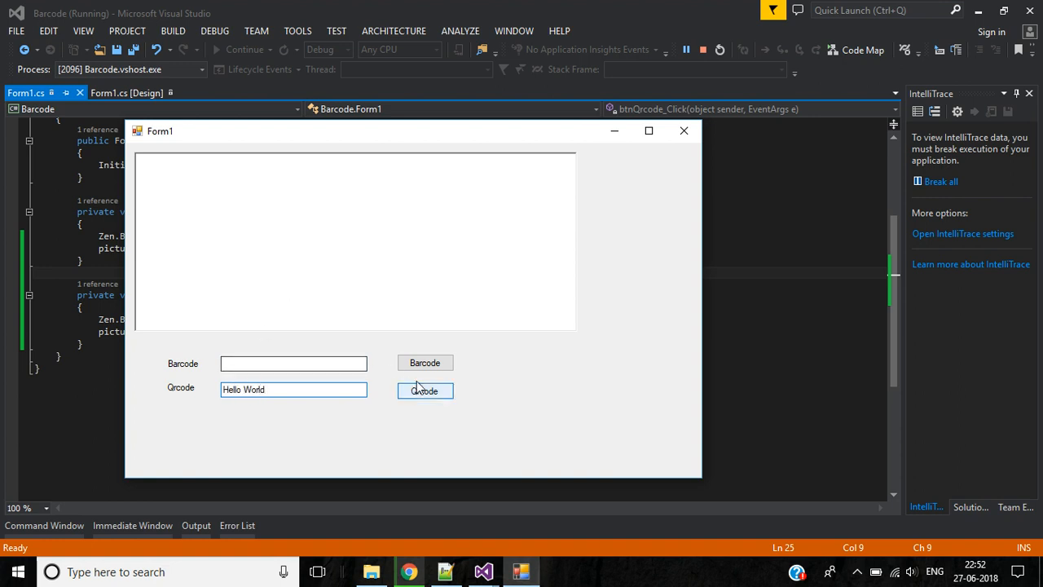
{"action": "left_click", "coordinate": [424, 391]}
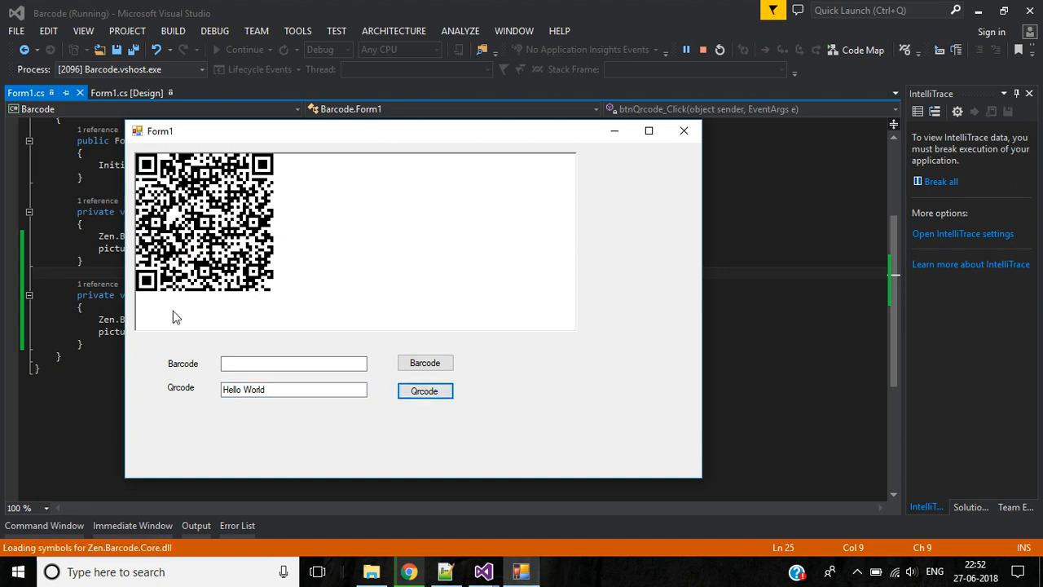
Step: Generate a Code128 barcode for 'M12345' in the picture box
{"action": "left_click", "coordinate": [293, 363]}
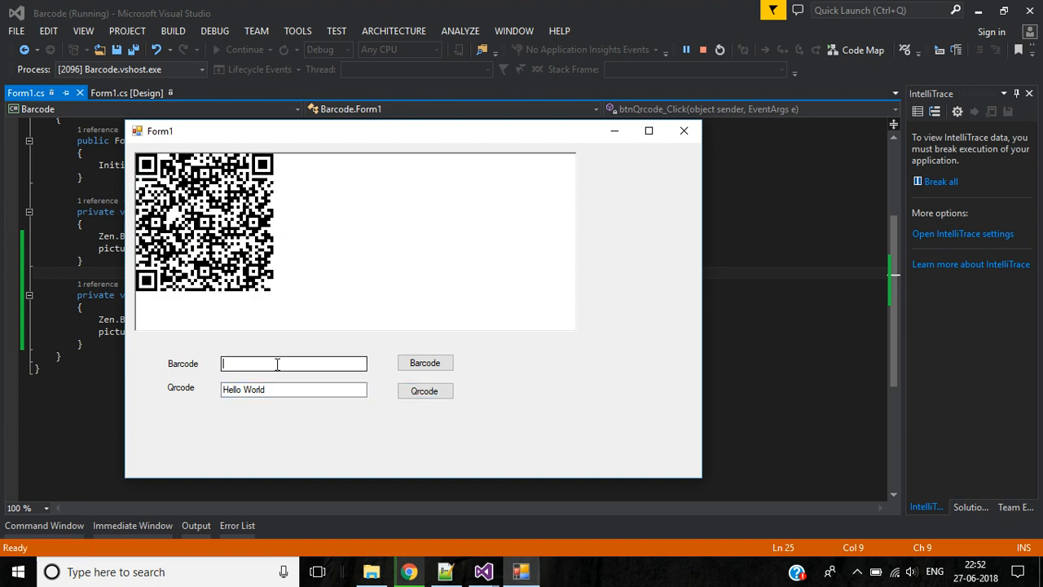
{"action": "type", "text": "M1"}
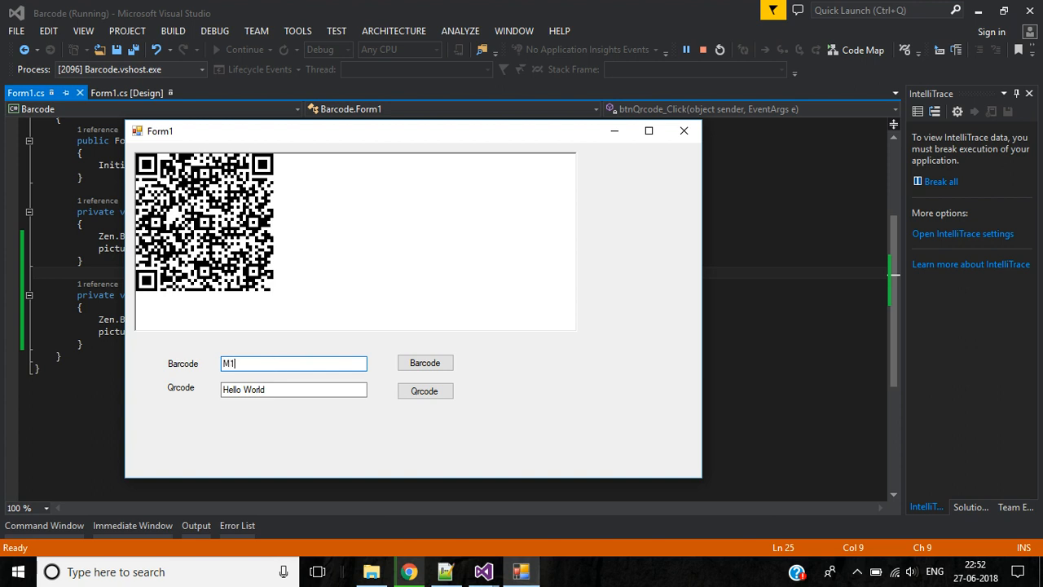
{"action": "type", "text": "2345"}
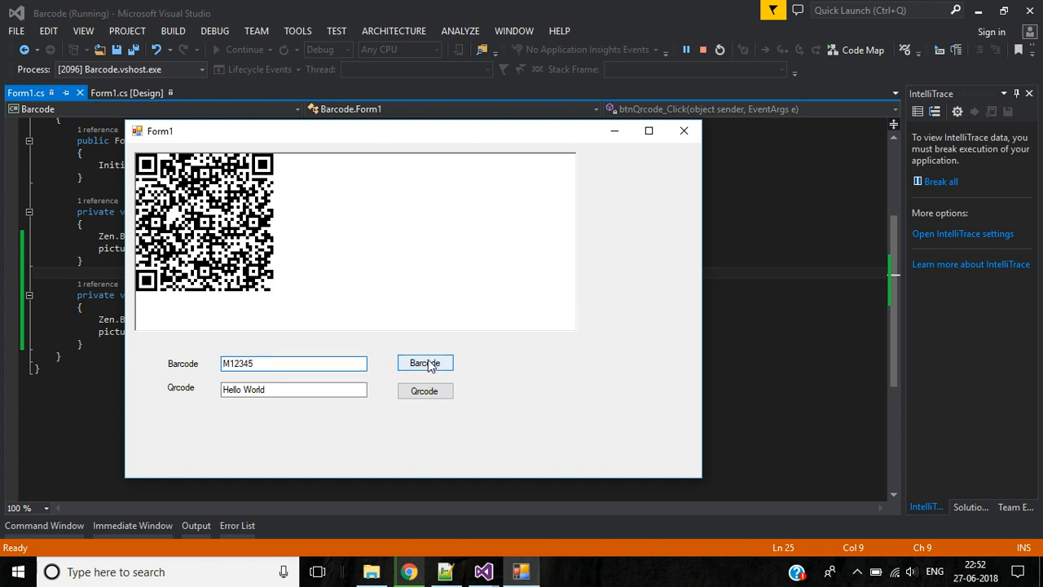
{"action": "left_click", "coordinate": [423, 361]}
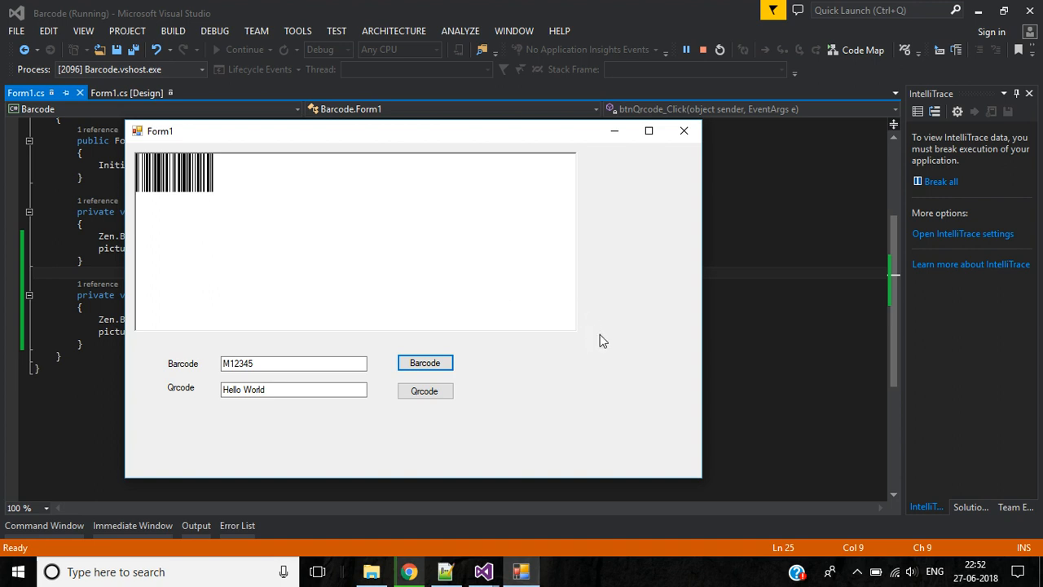